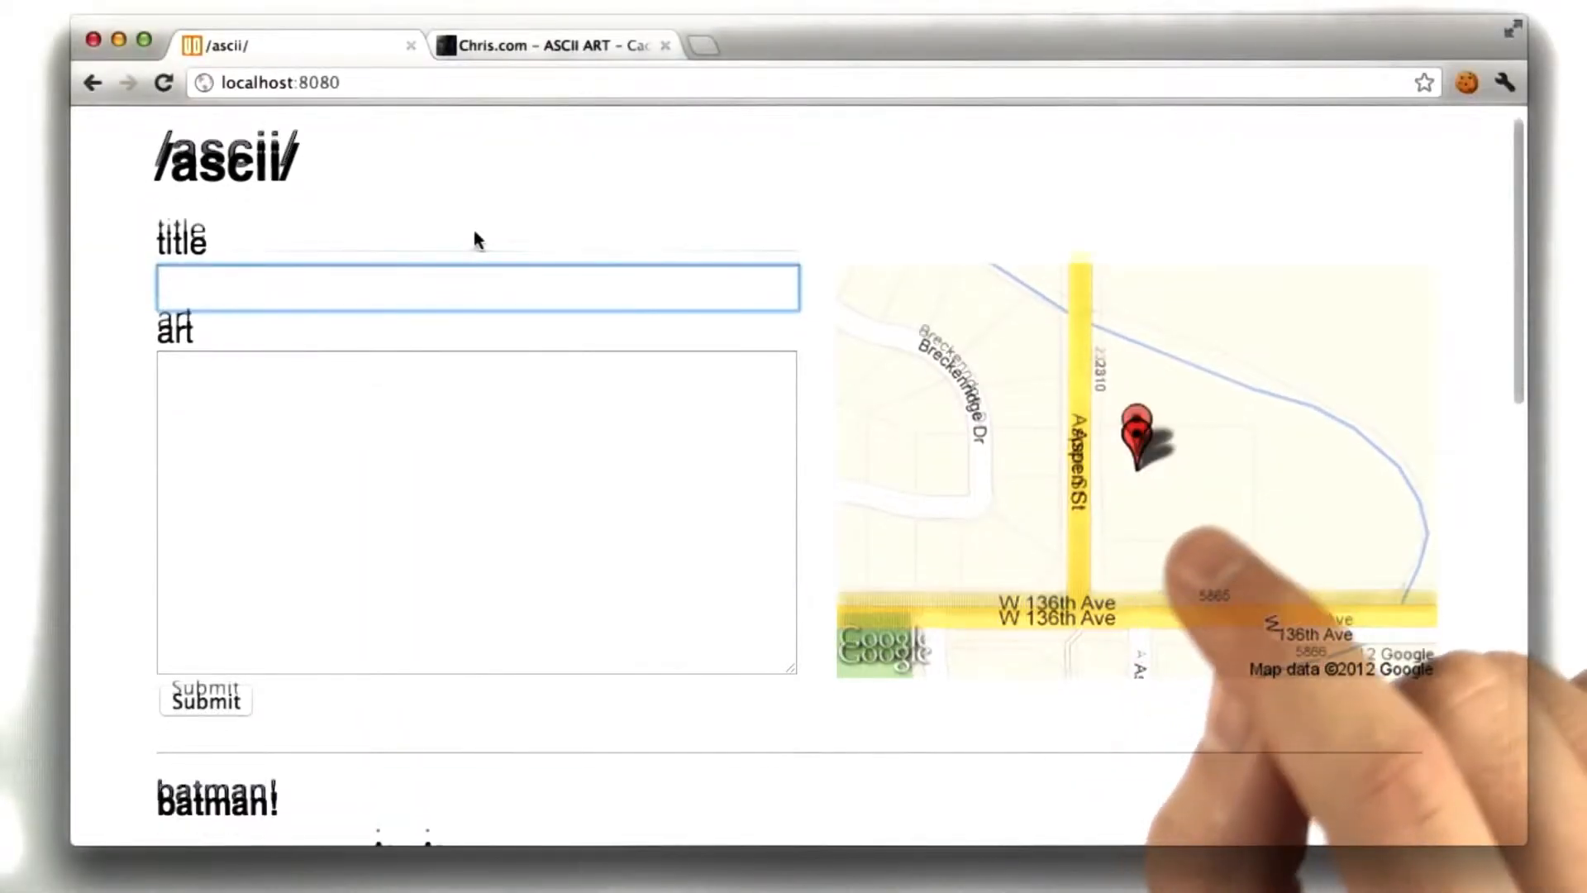
# Post an ASCII art piece titled 'cactus' through the front-page submission form
pyautogui.scroll(-3)
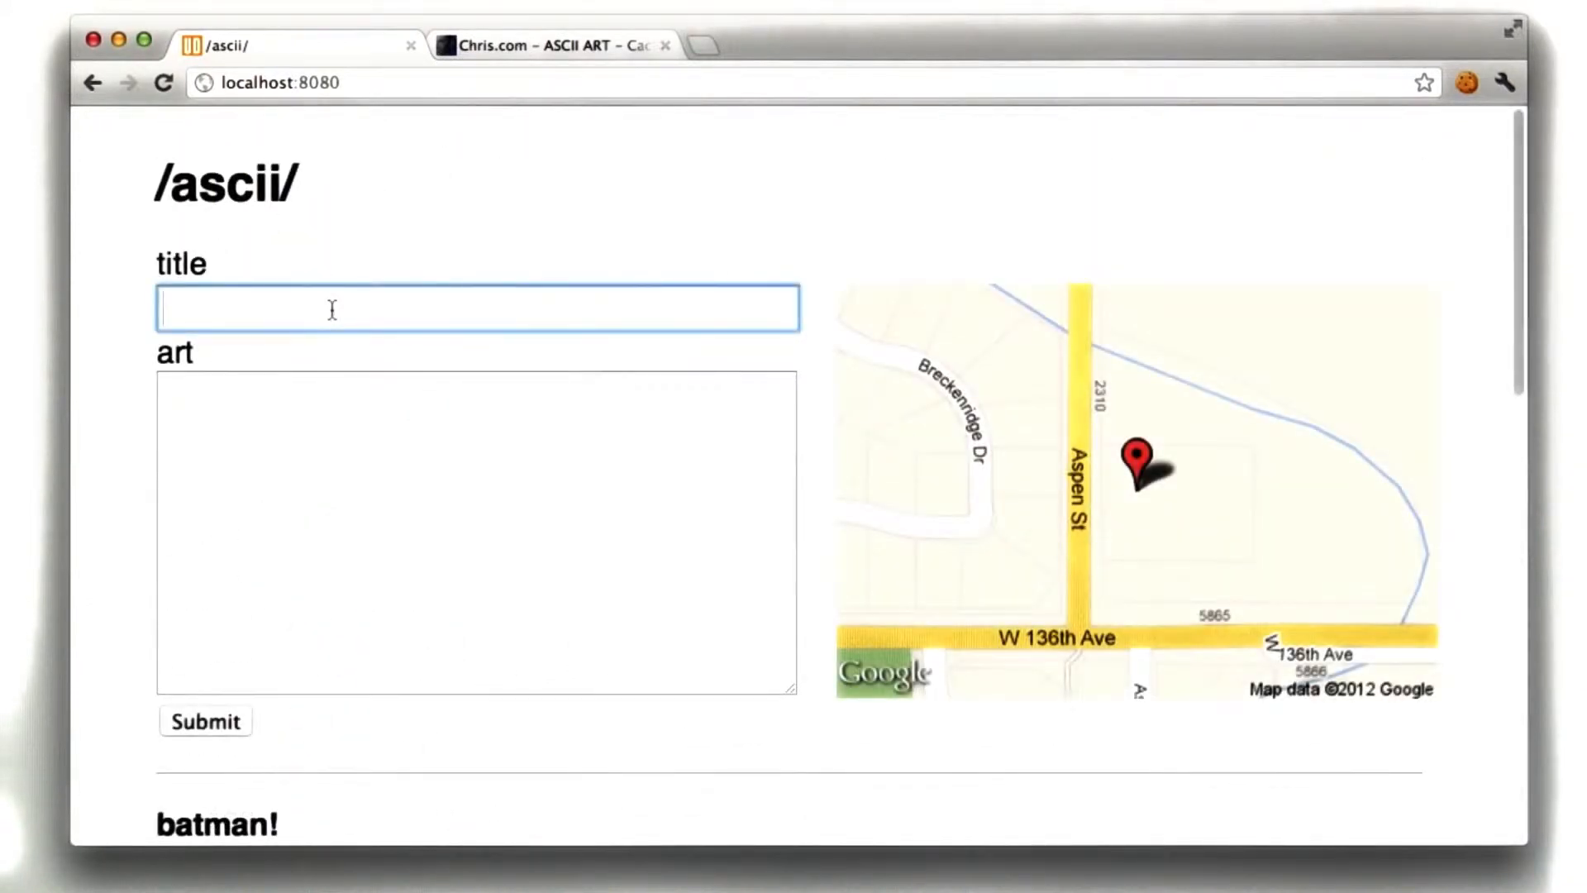
pyautogui.write('cactus')
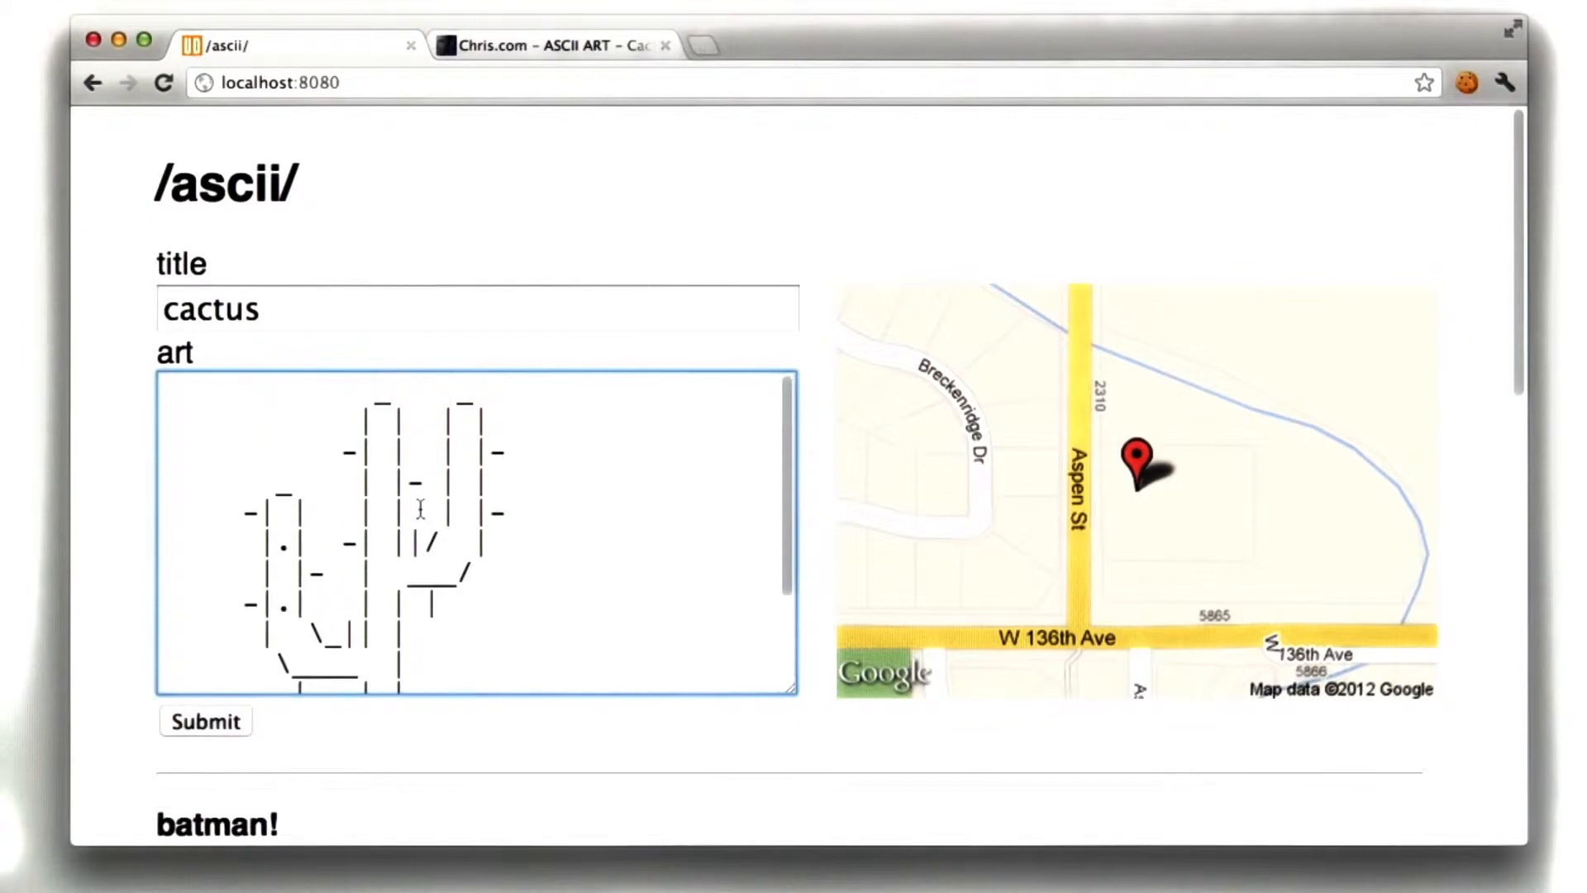
pyautogui.click(205, 720)
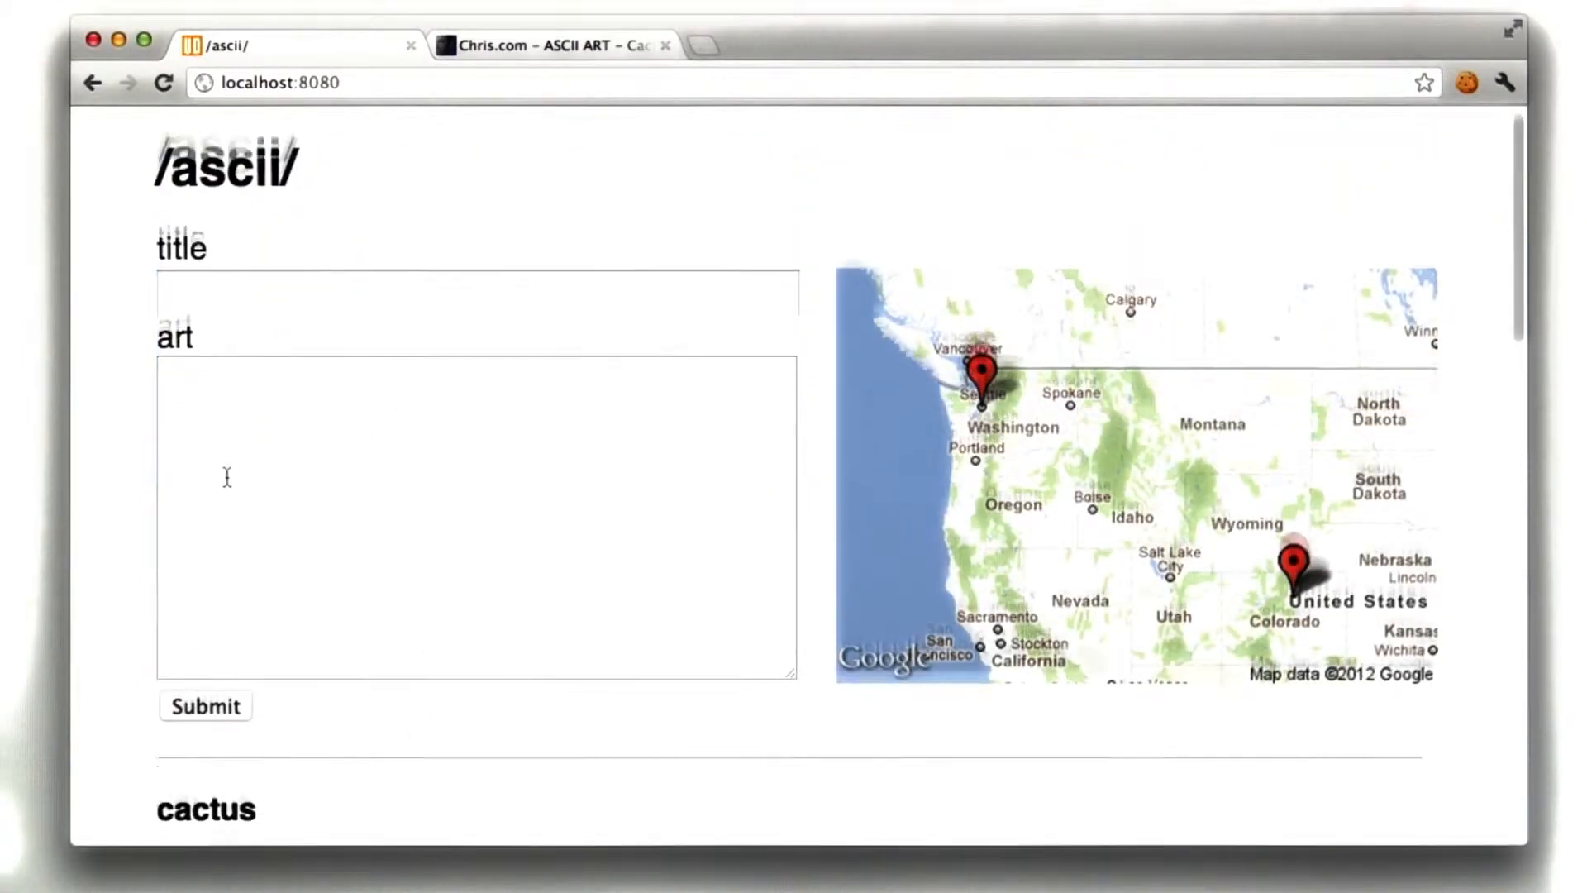
pyautogui.scroll(-3)
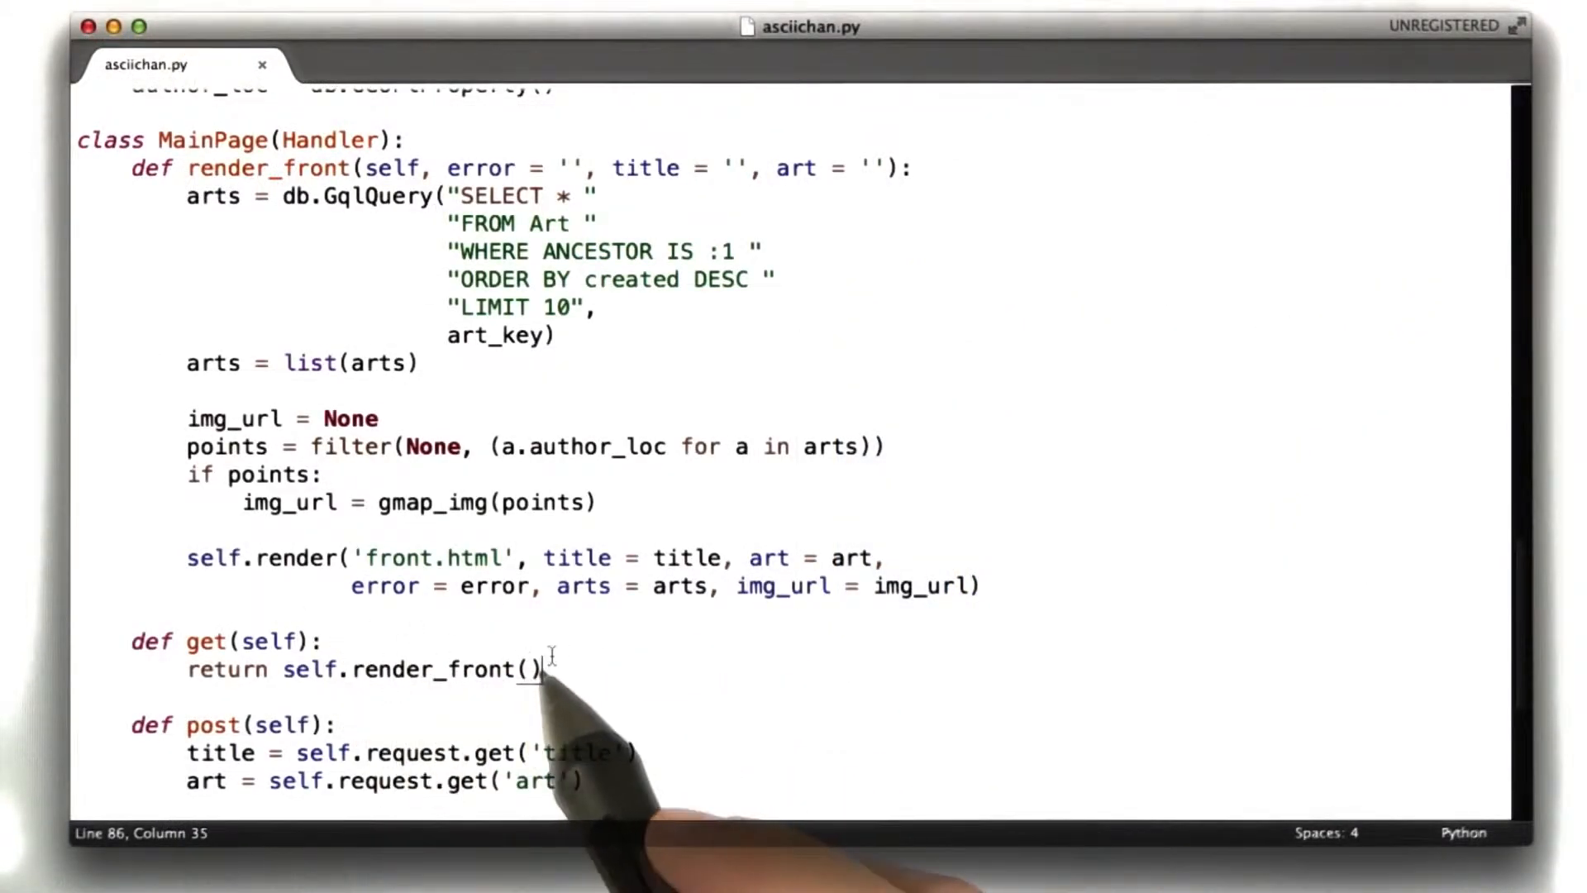
pyautogui.doubleClick(433, 669)
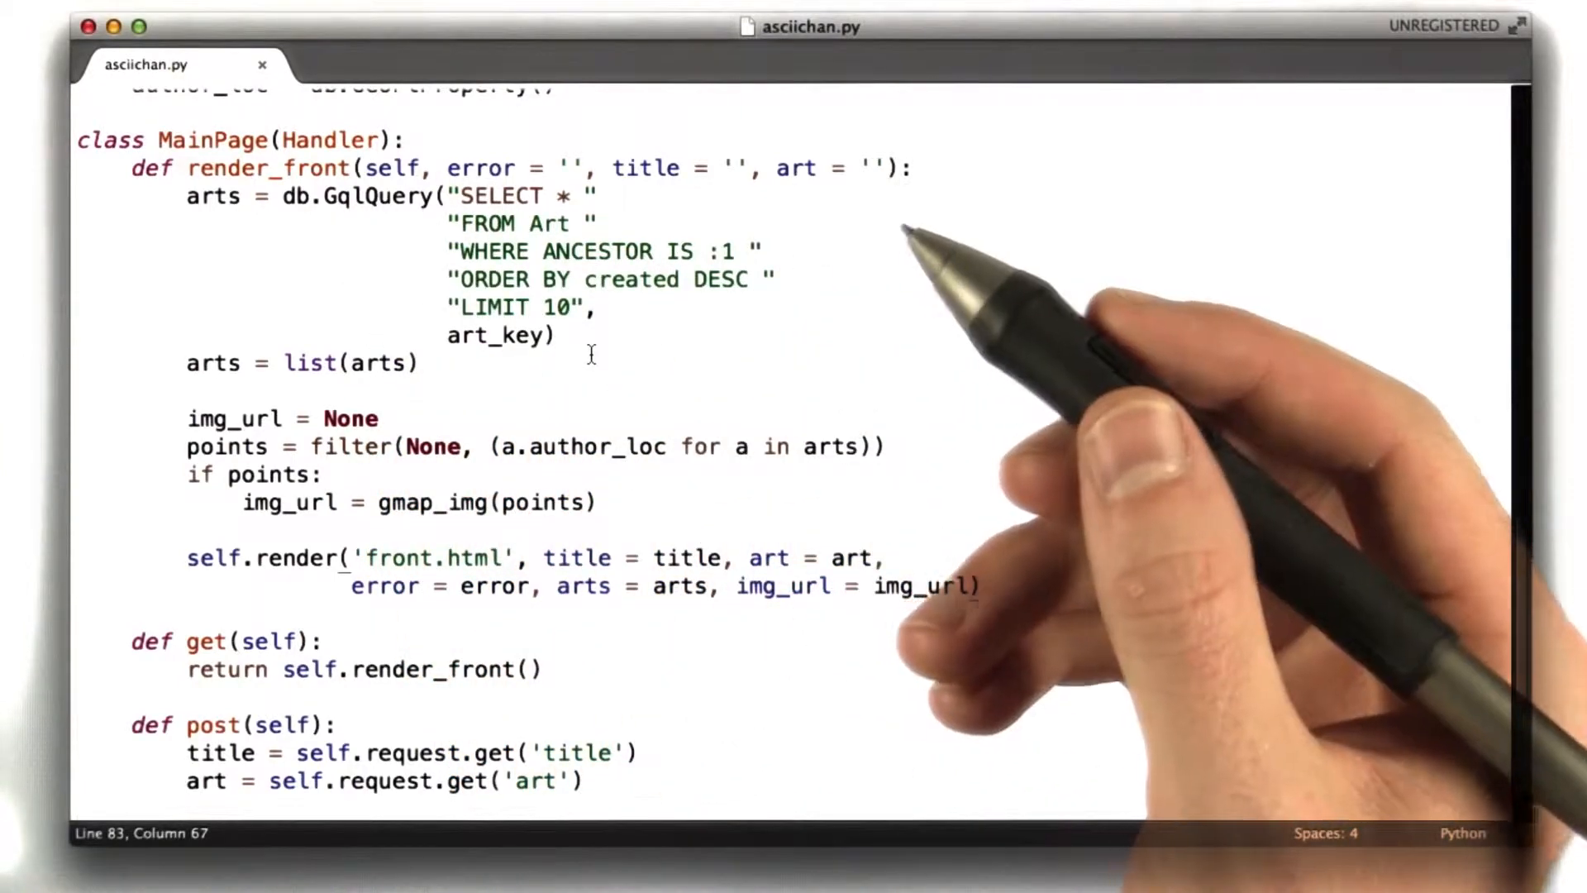
pyautogui.moveTo(459, 308); pyautogui.dragTo(585, 307)
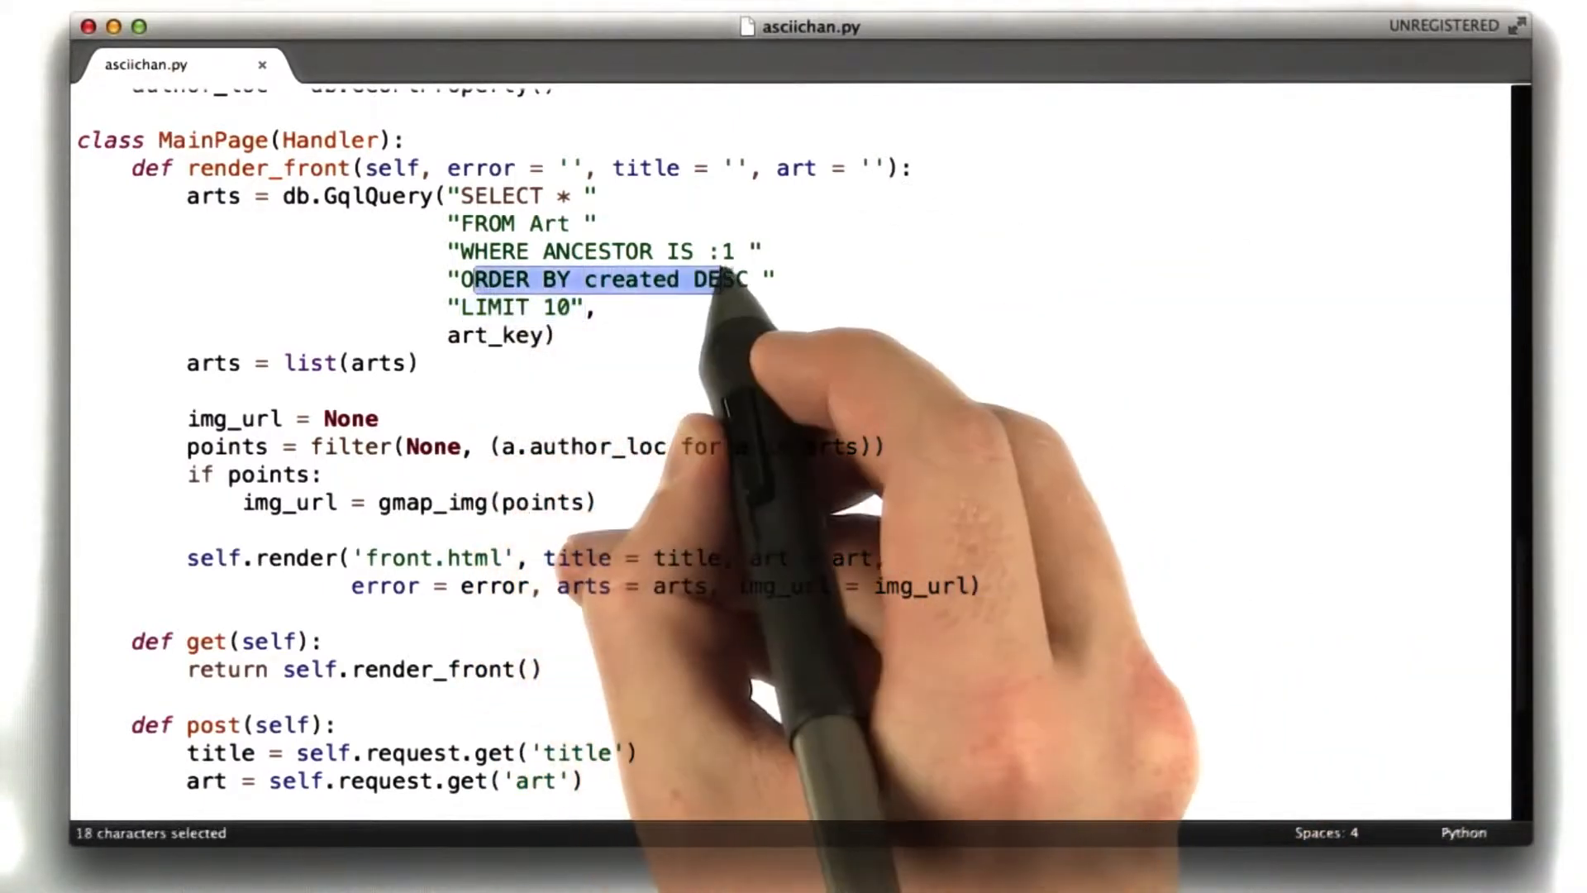
pyautogui.click(792, 266)
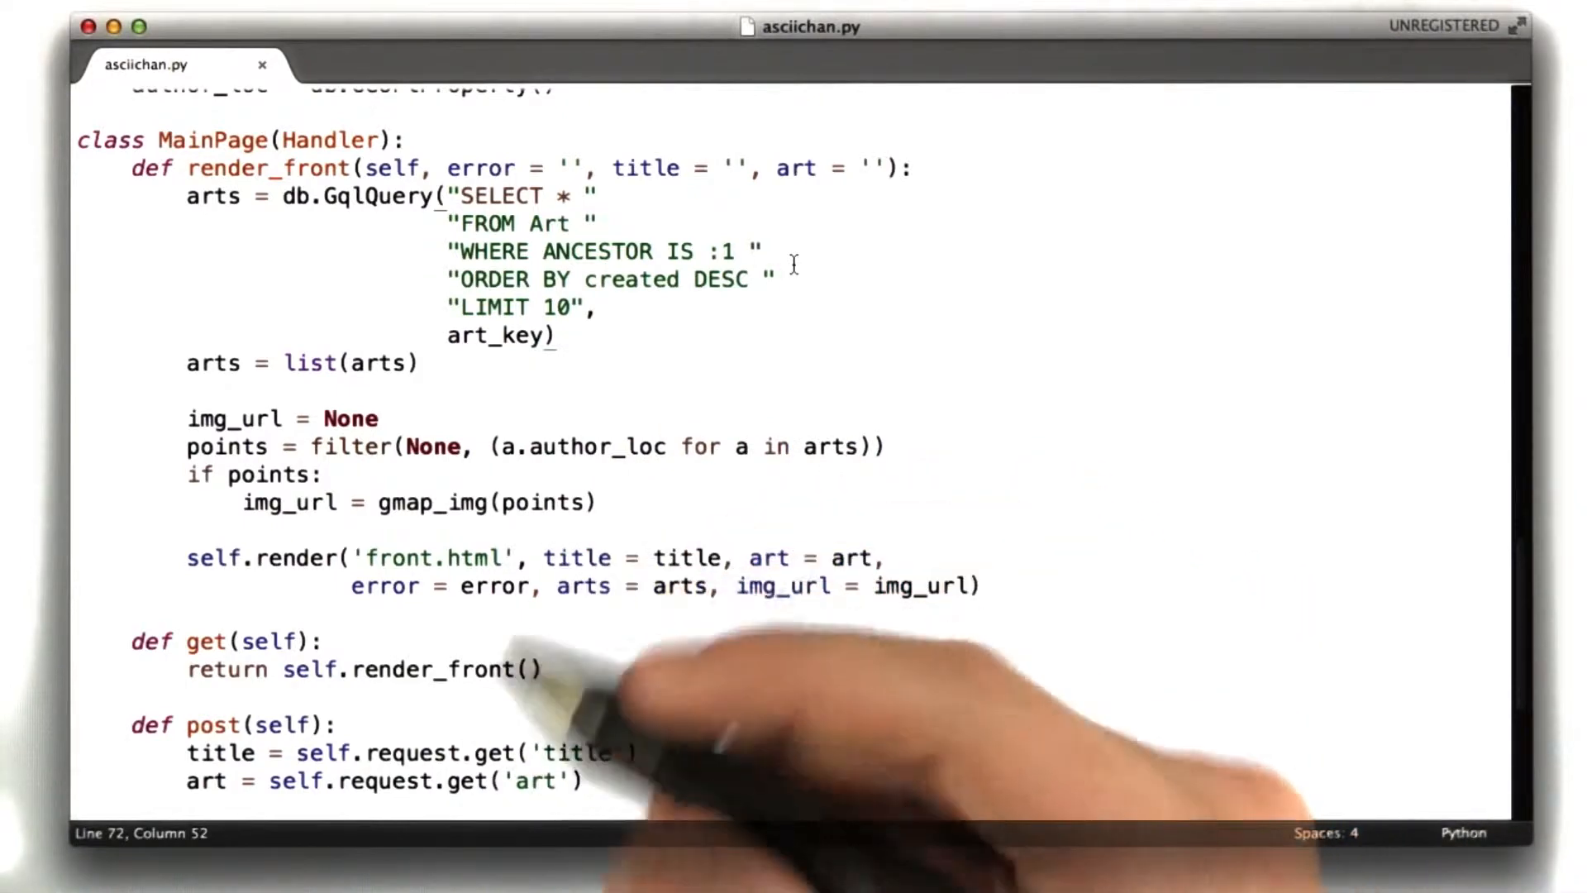
pyautogui.moveTo(459, 251); pyautogui.dragTo(709, 251)
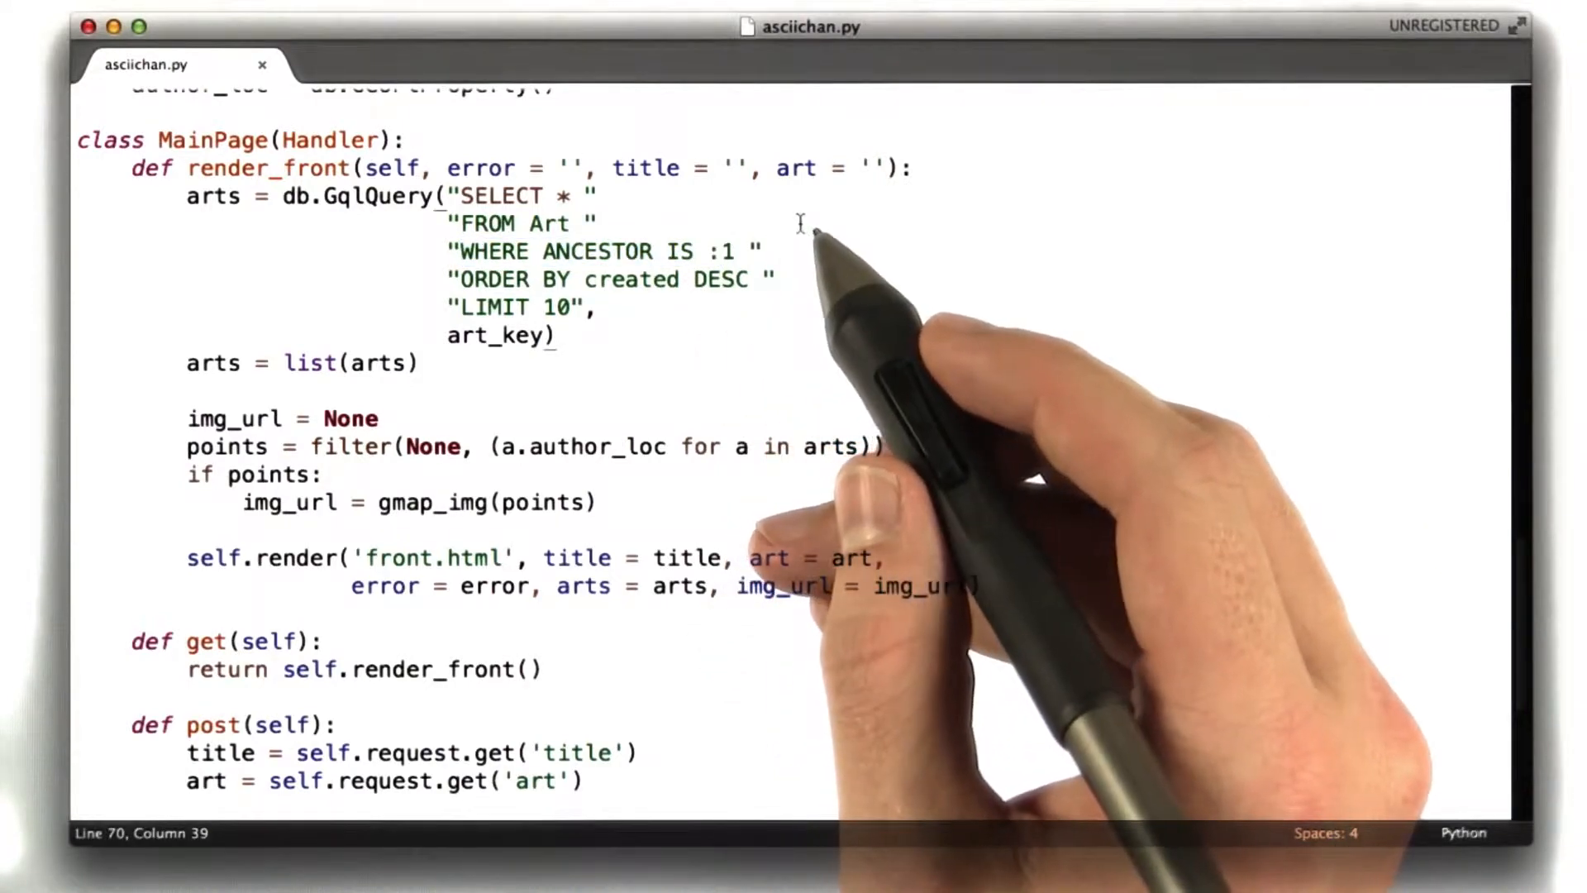
pyautogui.moveTo(794, 238)
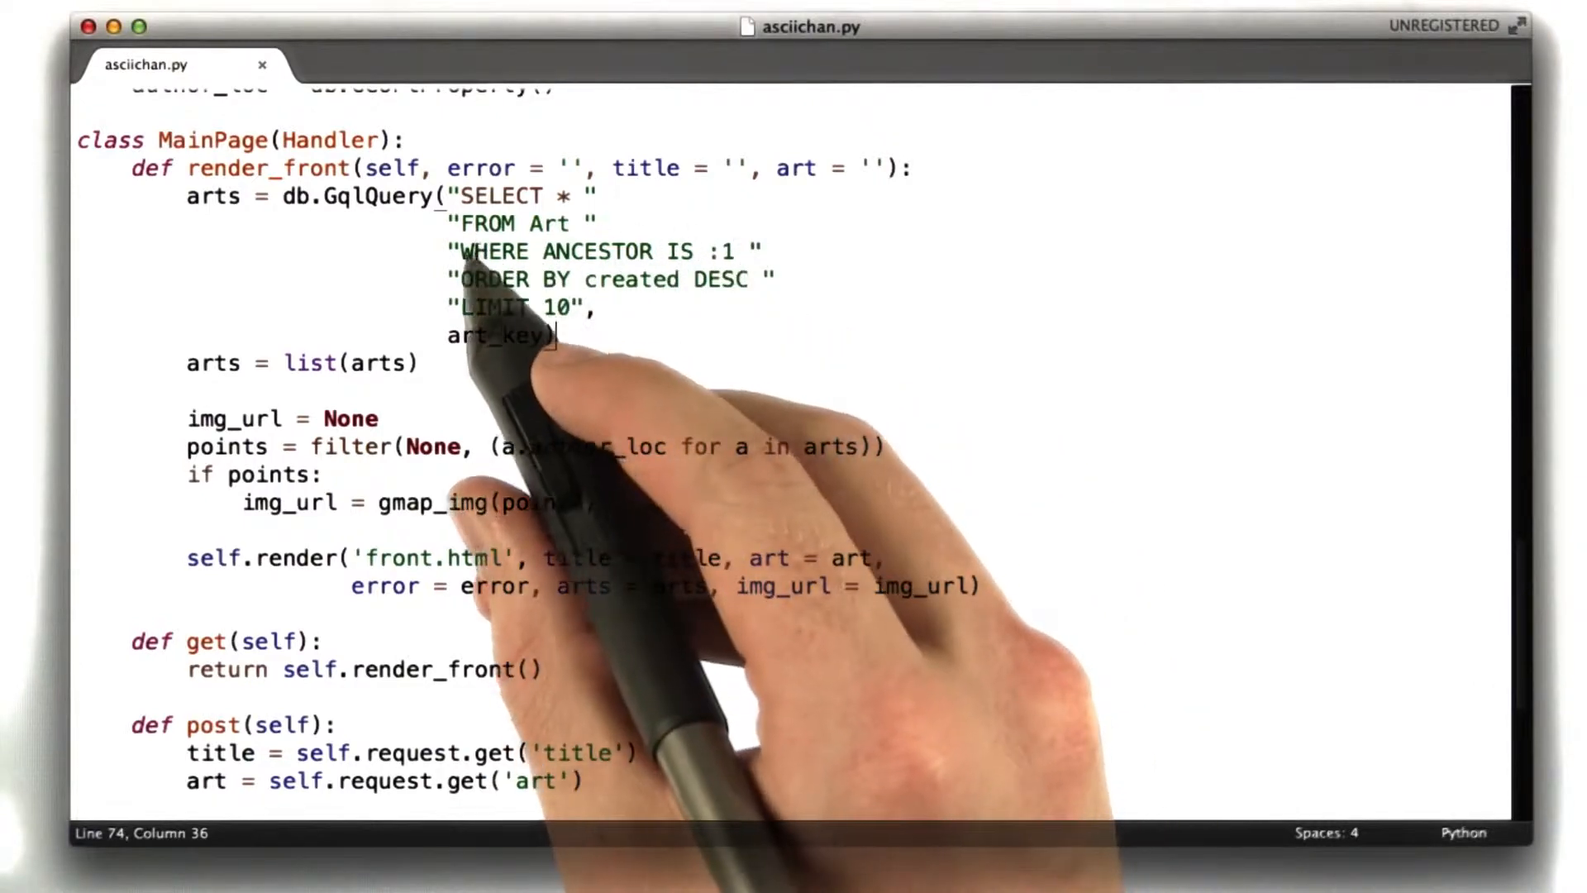
pyautogui.moveTo(460, 251); pyautogui.dragTo(688, 251)
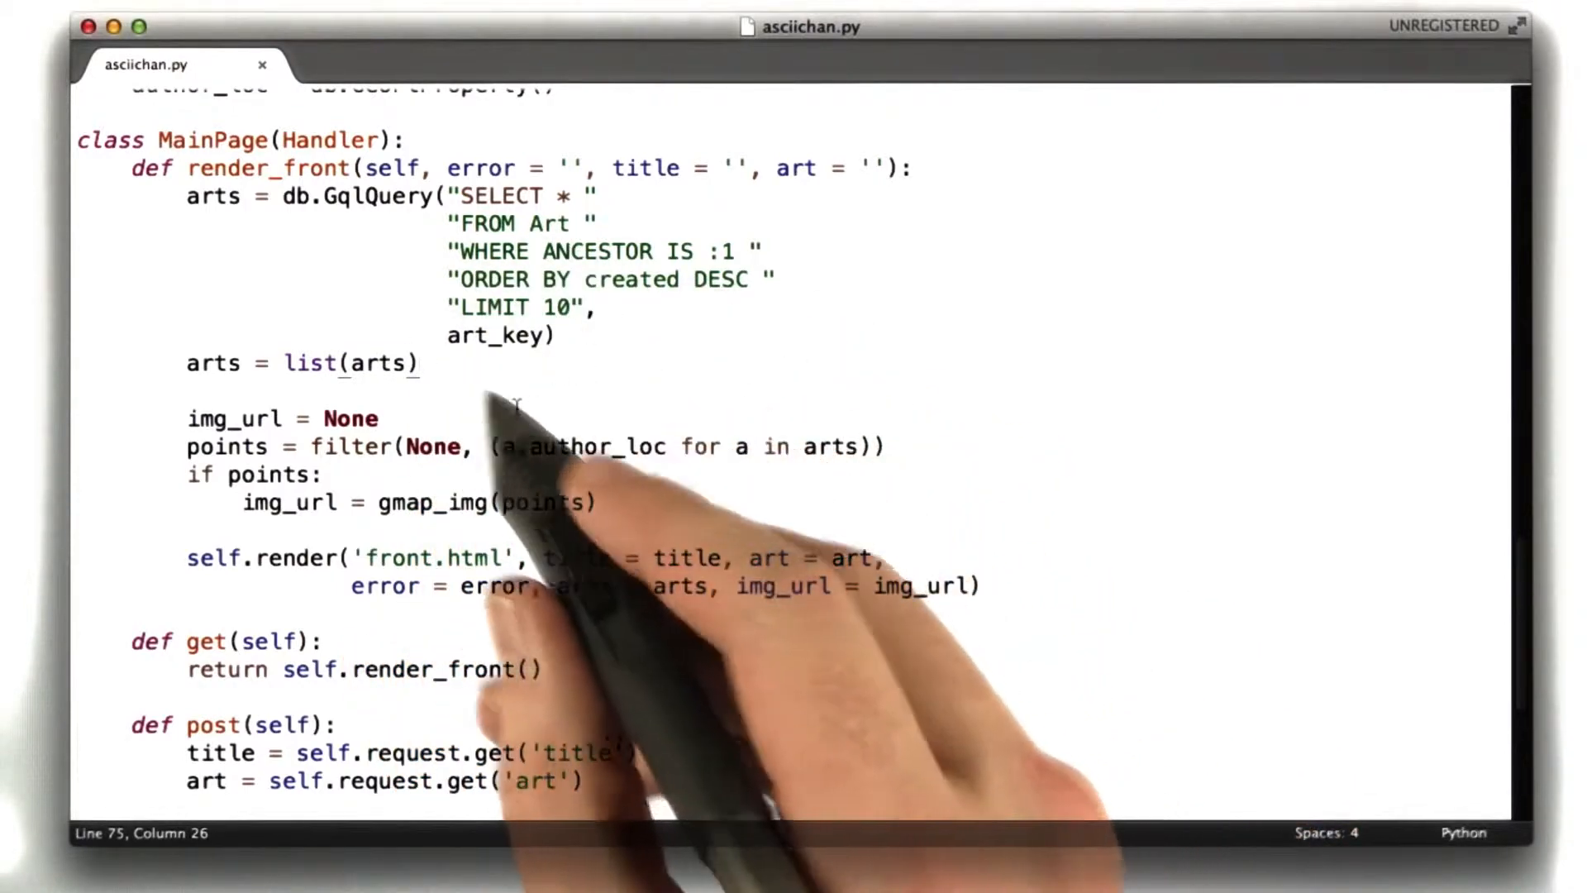
pyautogui.doubleClick(833, 446)
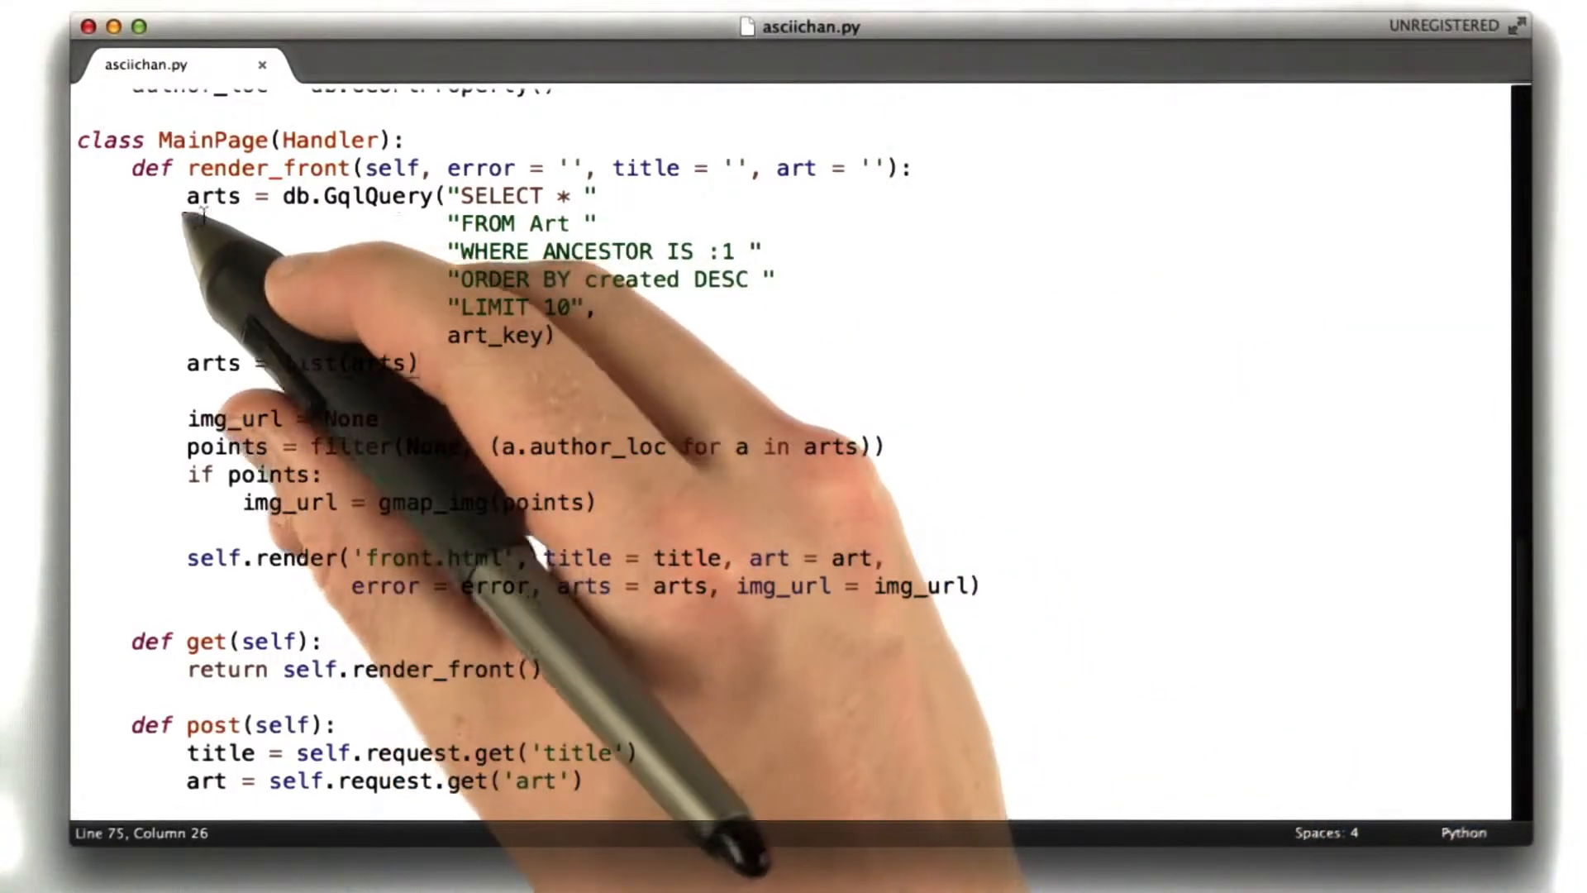
pyautogui.moveTo(188, 195); pyautogui.dragTo(415, 364)
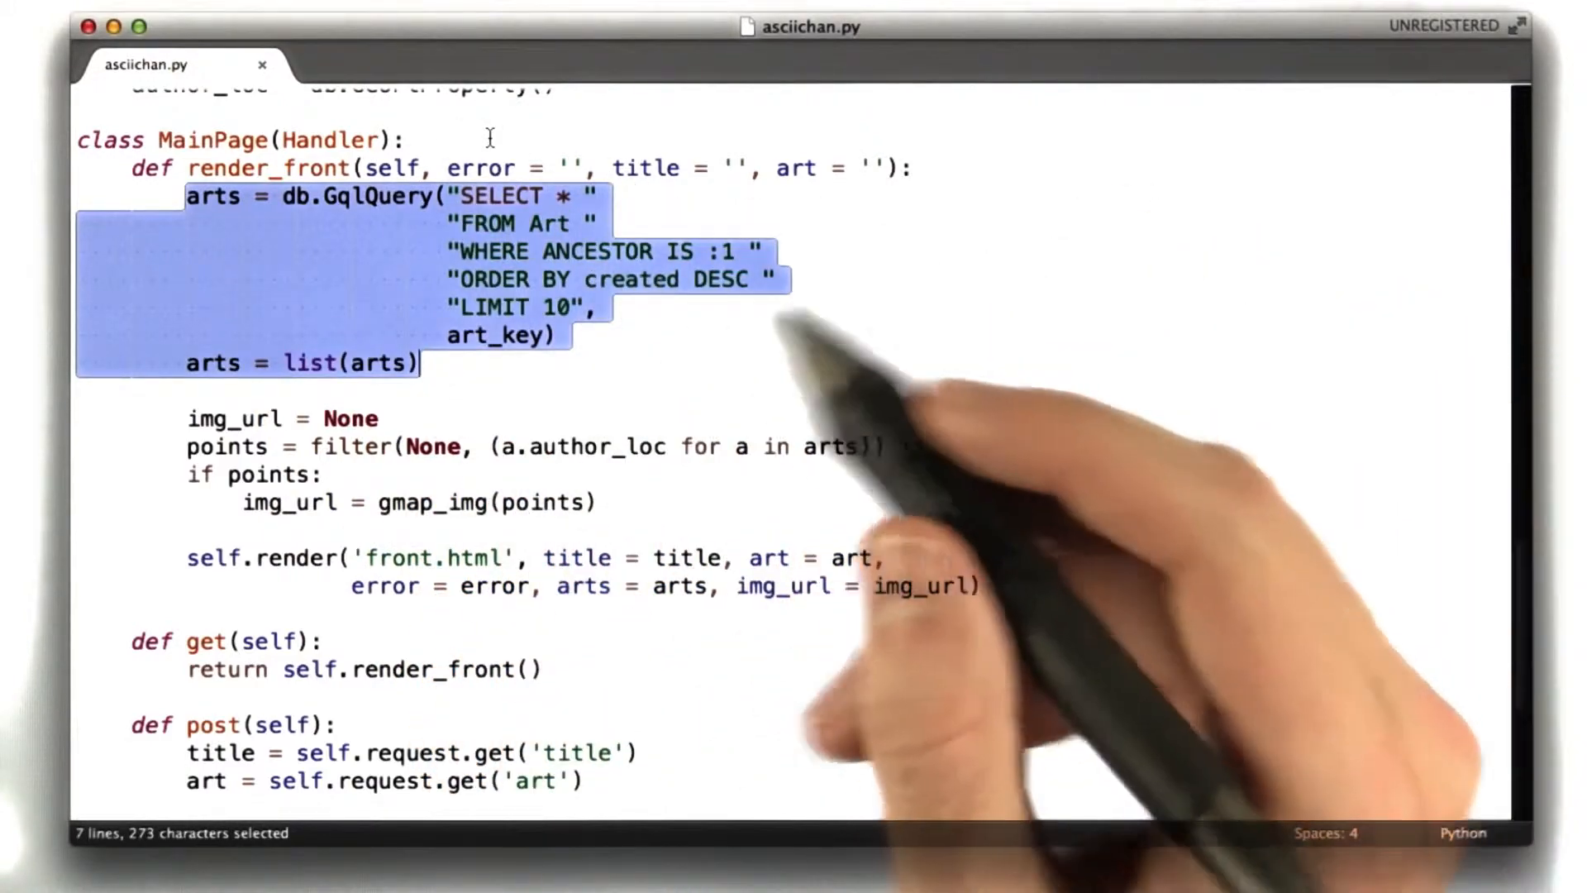
# Define def top_arts(): above MainPage and select the moved art query inside it
pyautogui.write('def top_art')
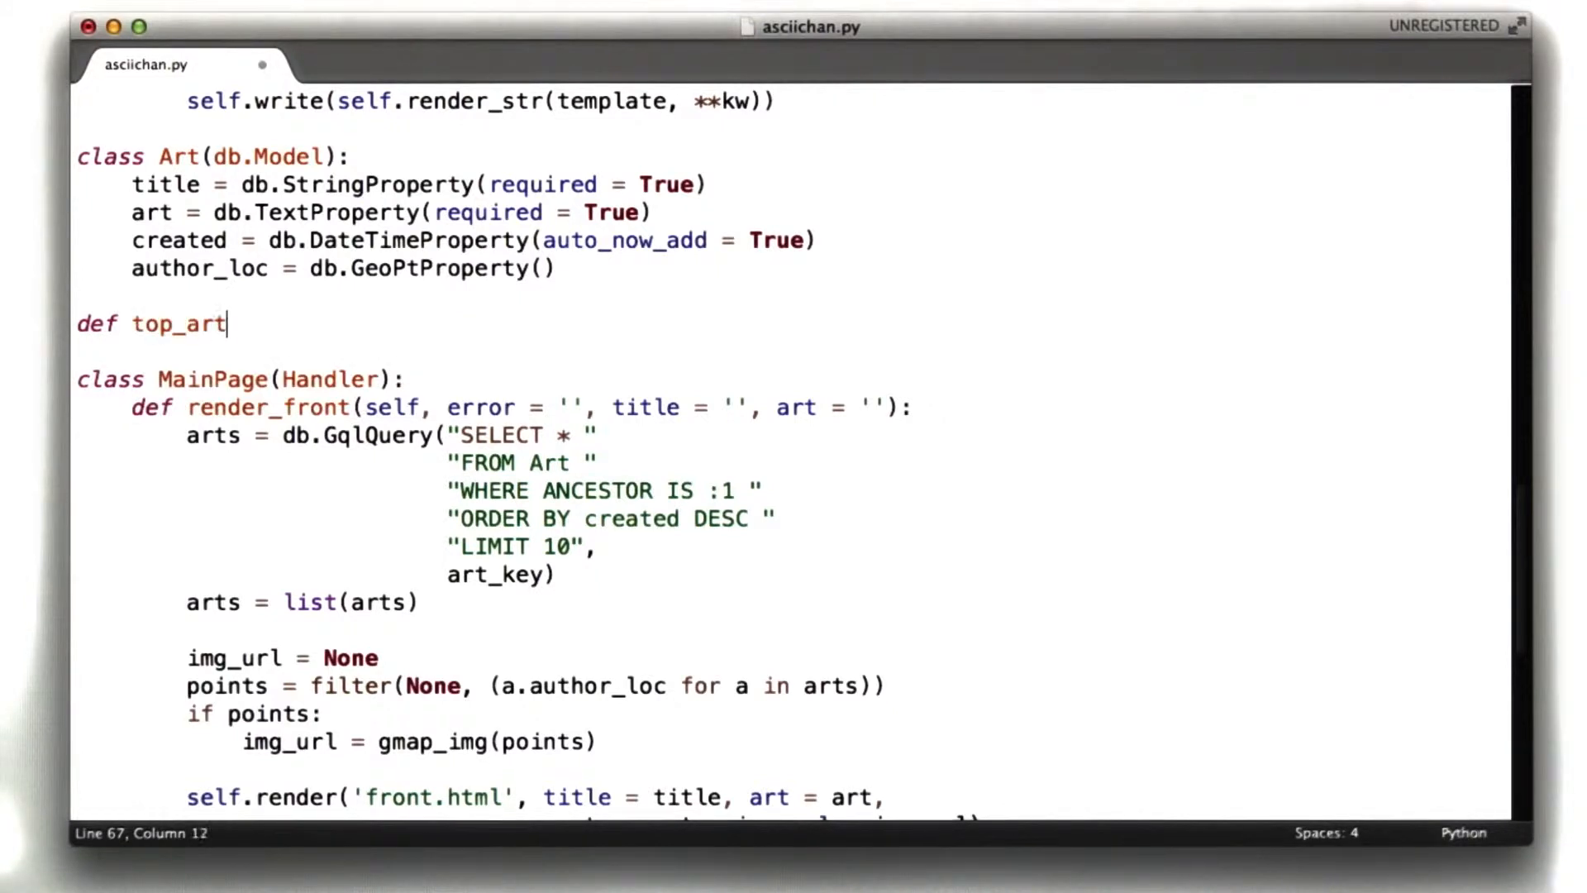
pyautogui.write('s()')
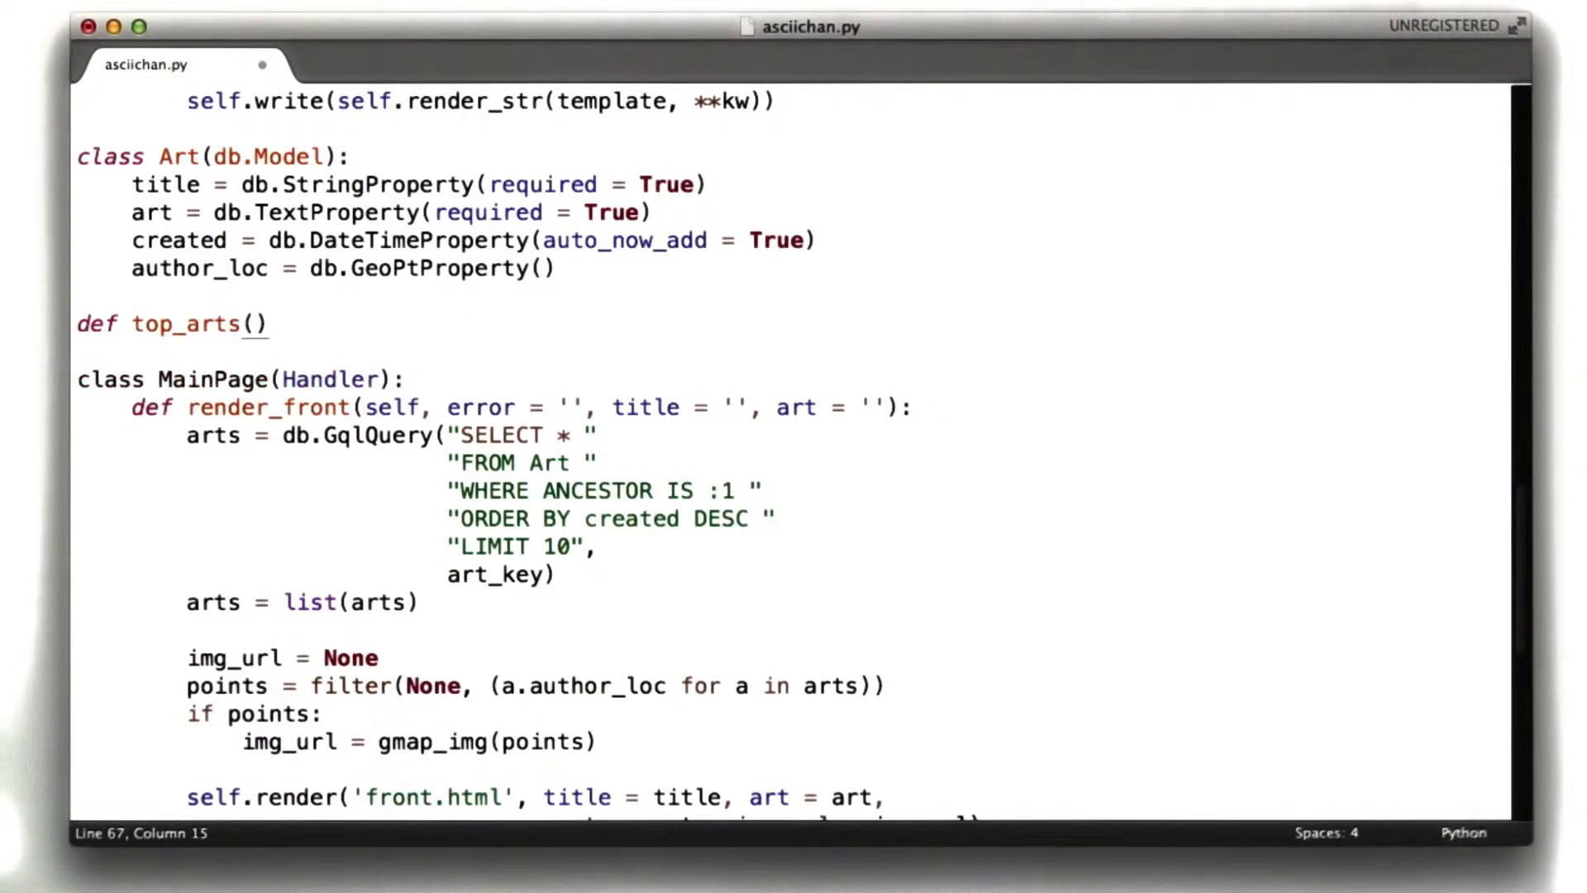
pyautogui.write(':')
pyautogui.click(397, 434)
pyautogui.write('arts = top_arts()')
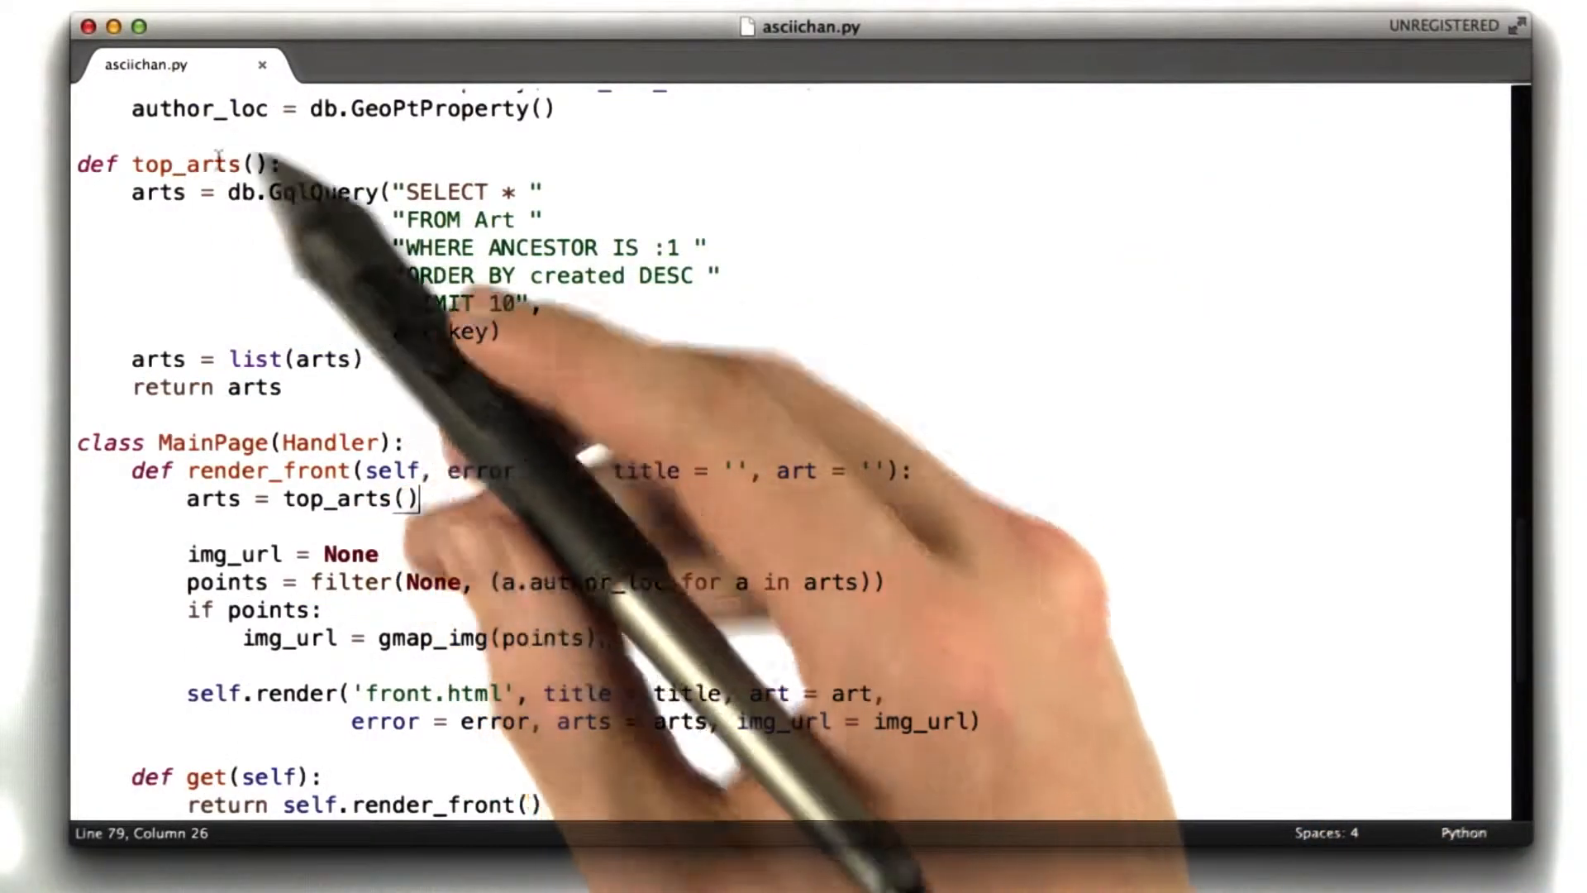
pyautogui.moveTo(130, 193); pyautogui.dragTo(284, 220)
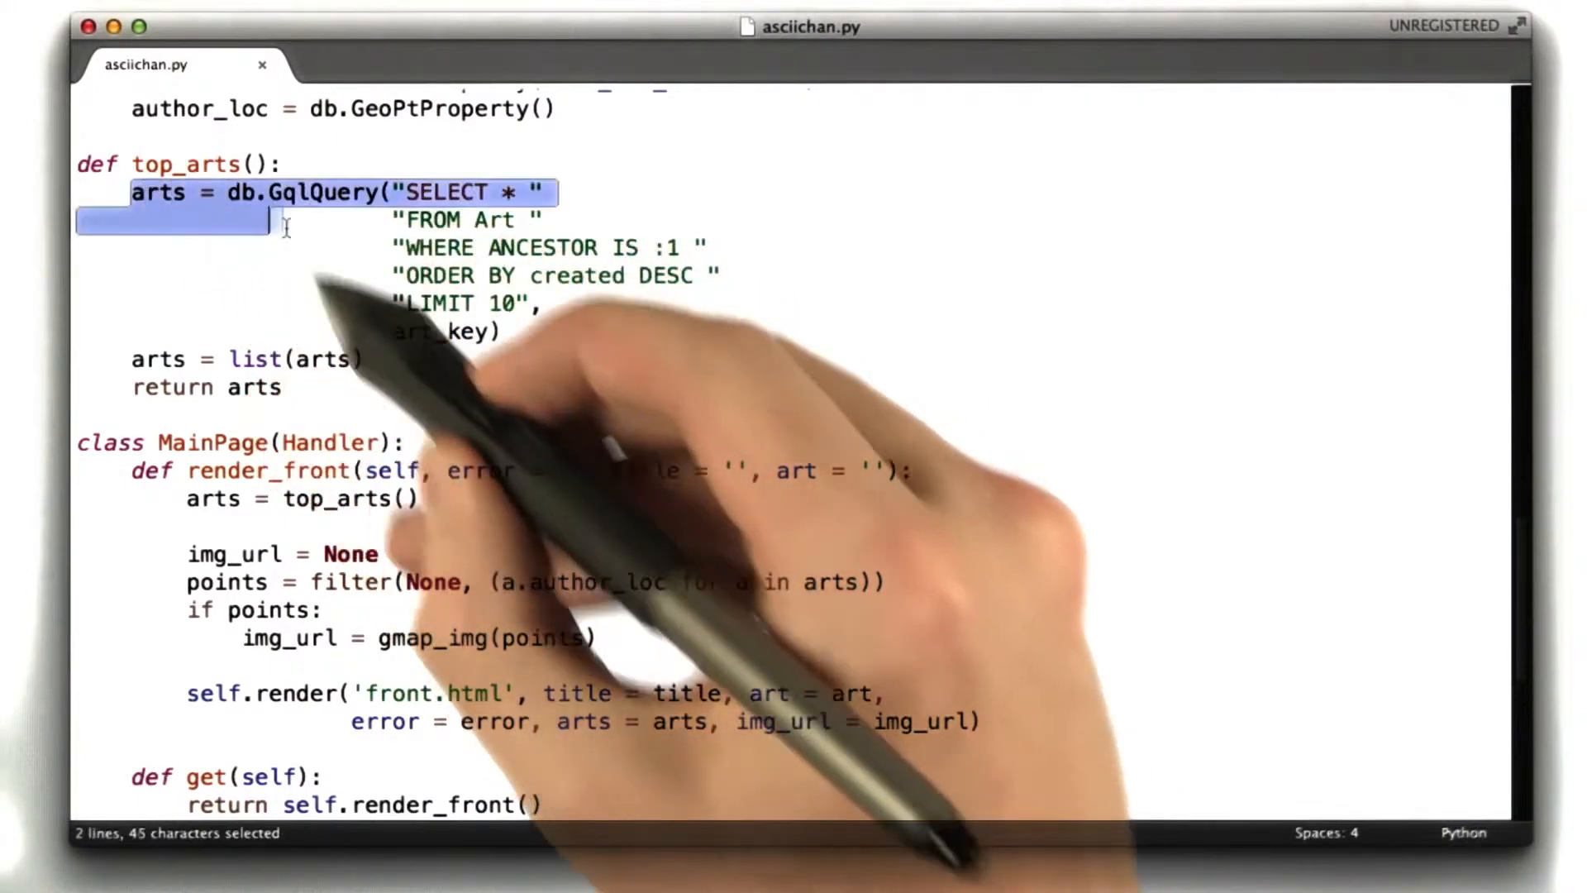
pyautogui.moveTo(283, 225); pyautogui.dragTo(370, 360)
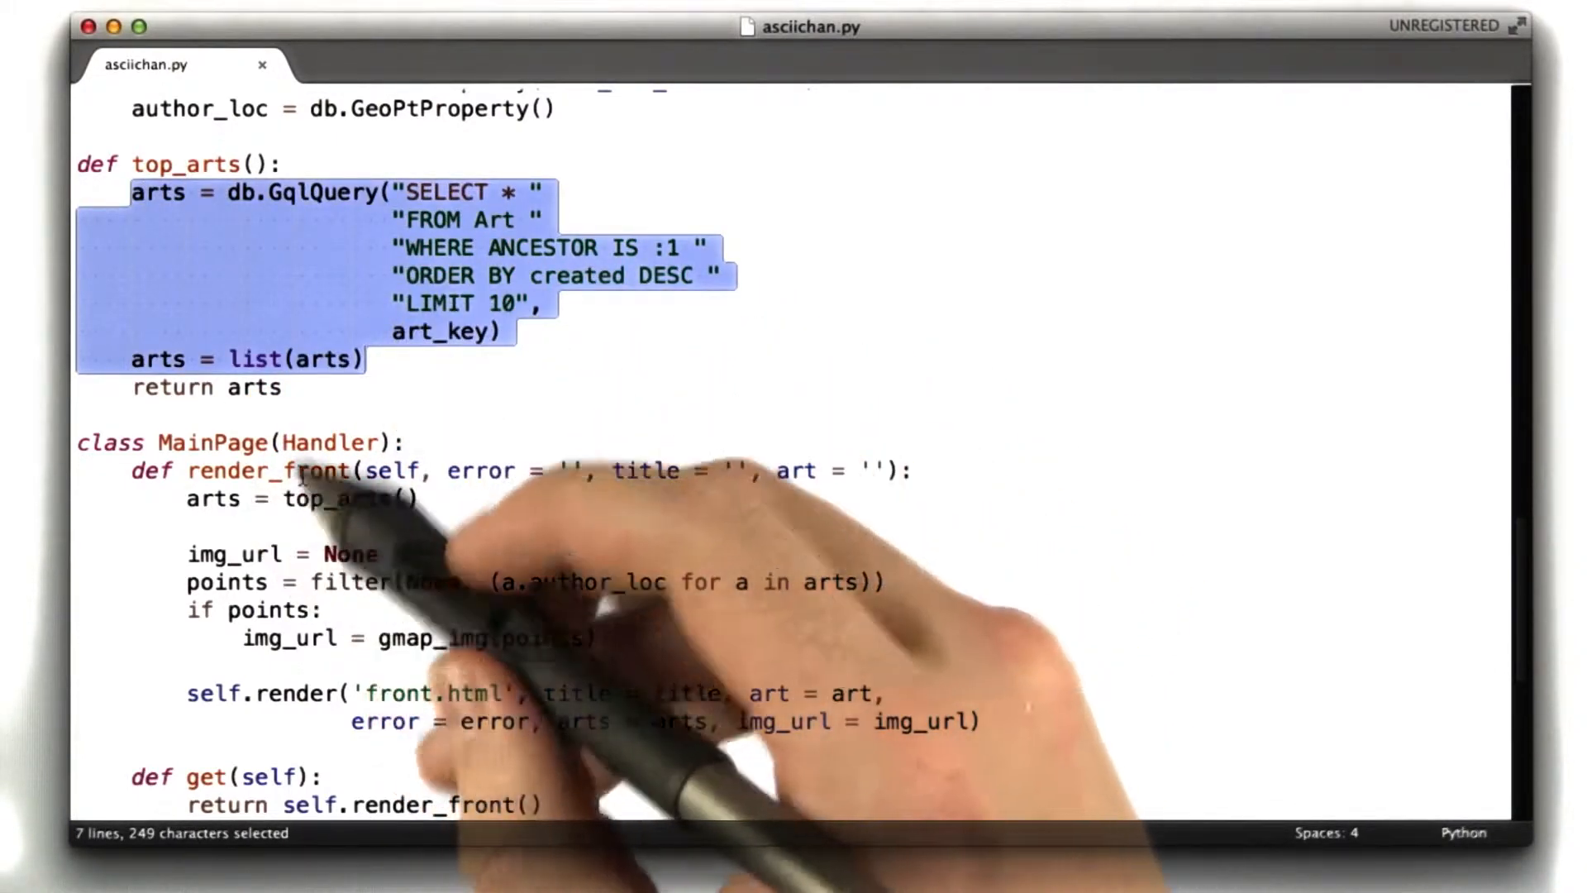
pyautogui.click(284, 388)
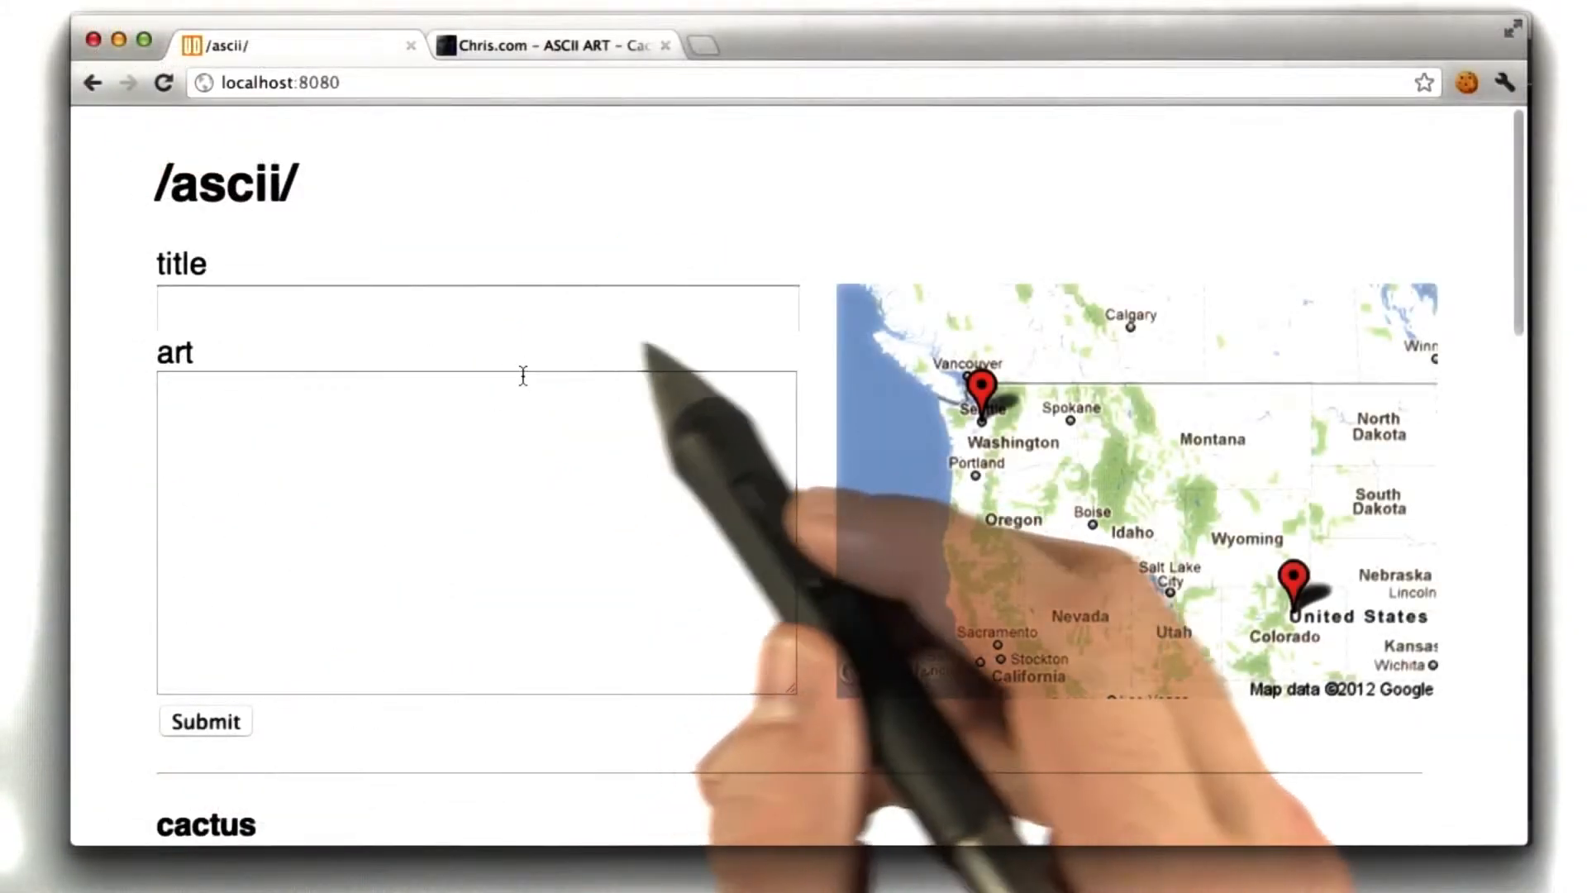
# Scroll the localhost:8080 ASCII page to view the map and the cactus and batman posts
pyautogui.scroll(-3)
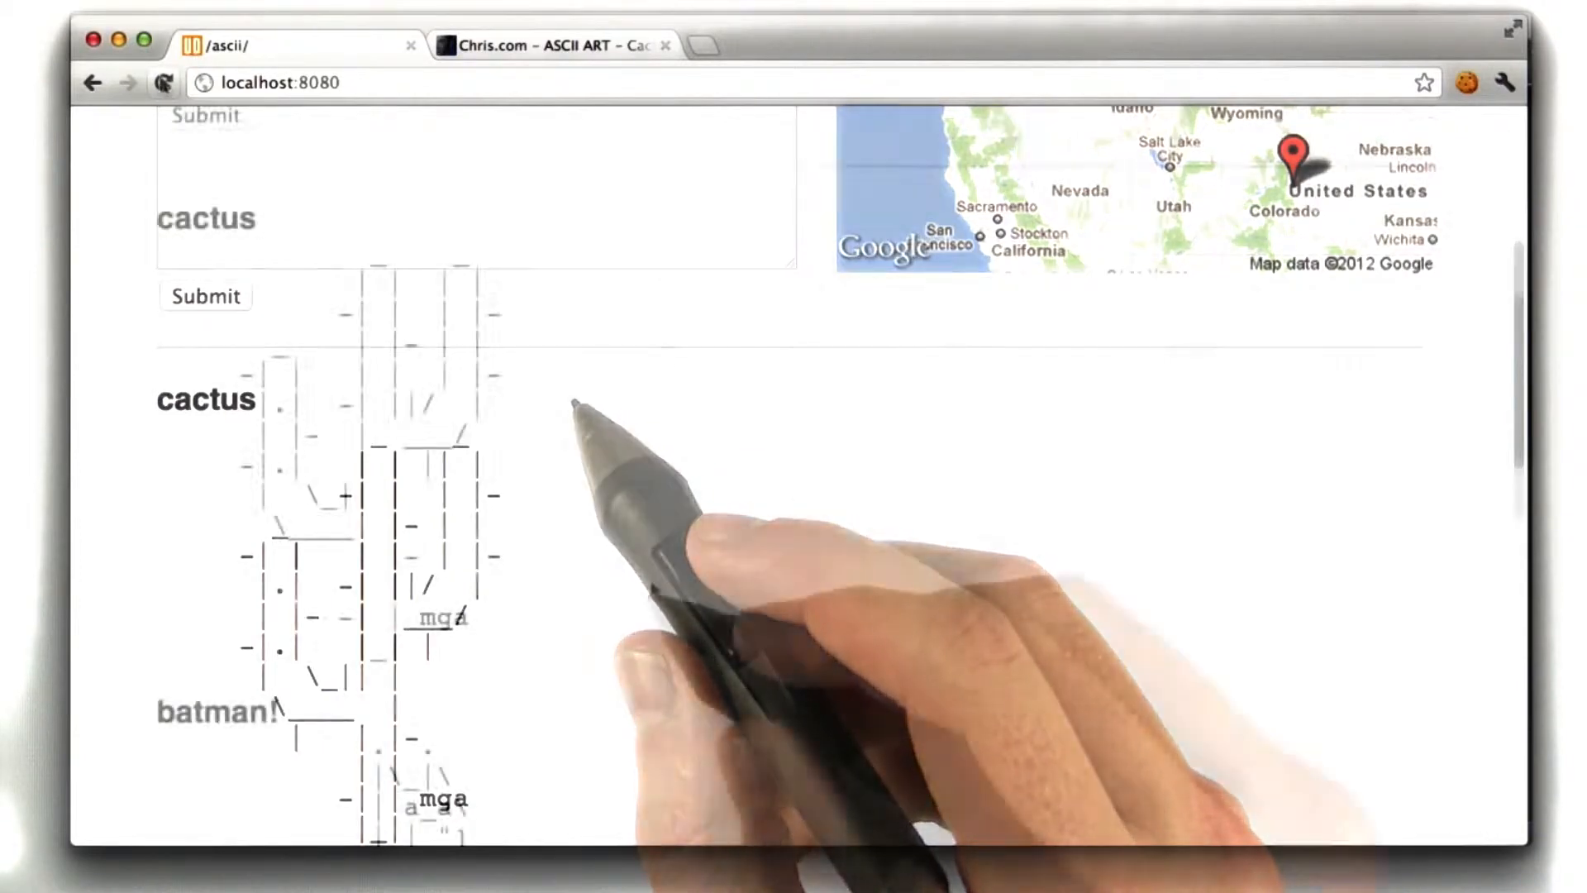
pyautogui.scroll(-3)
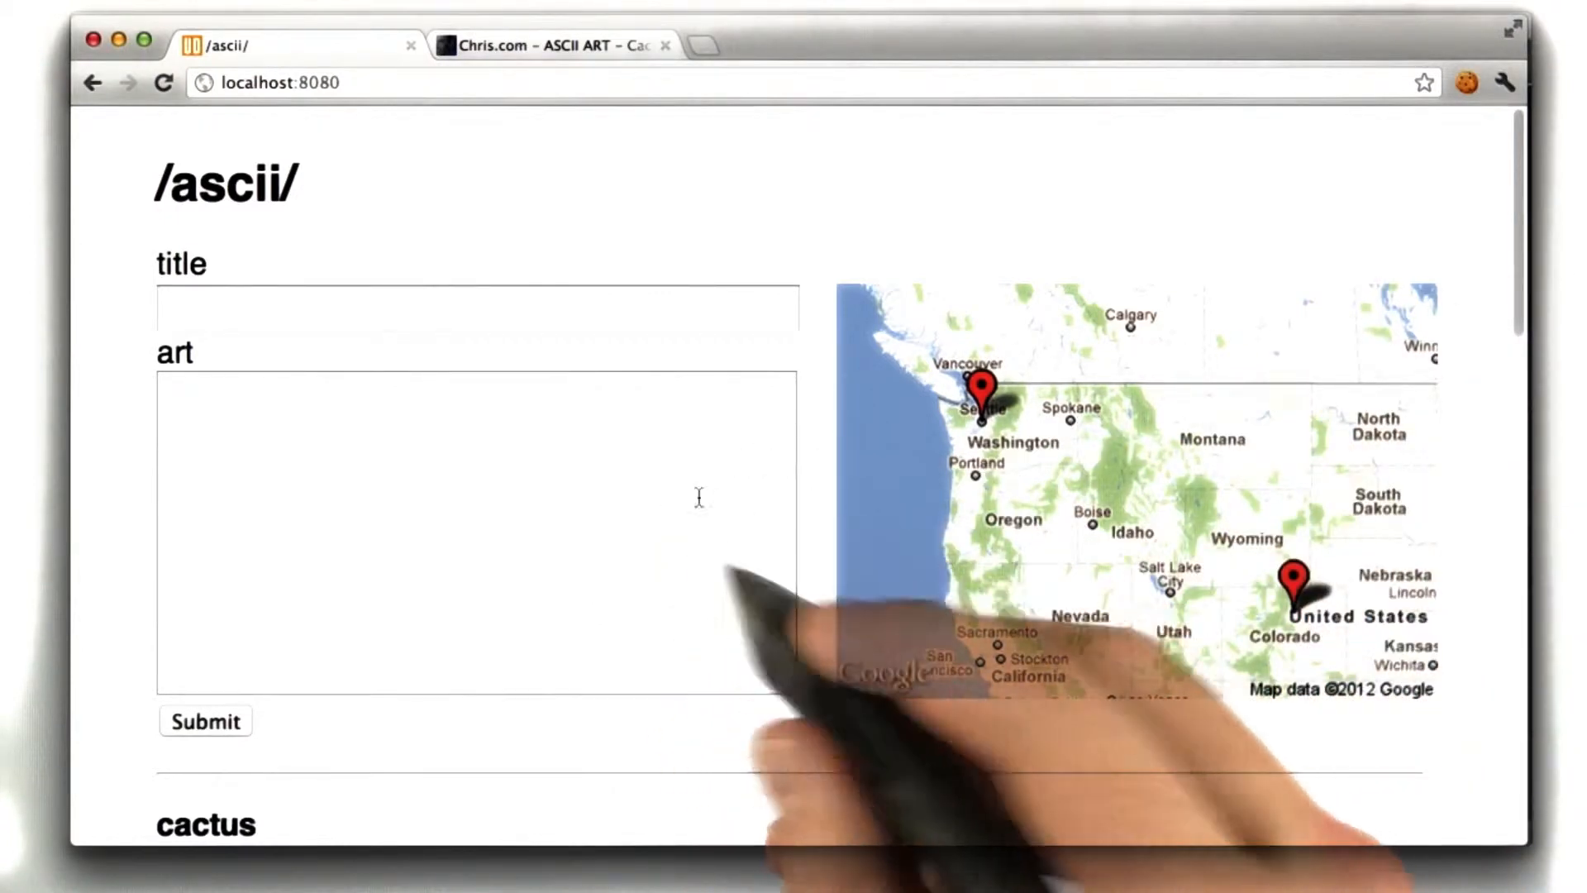
pyautogui.moveTo(776, 567)
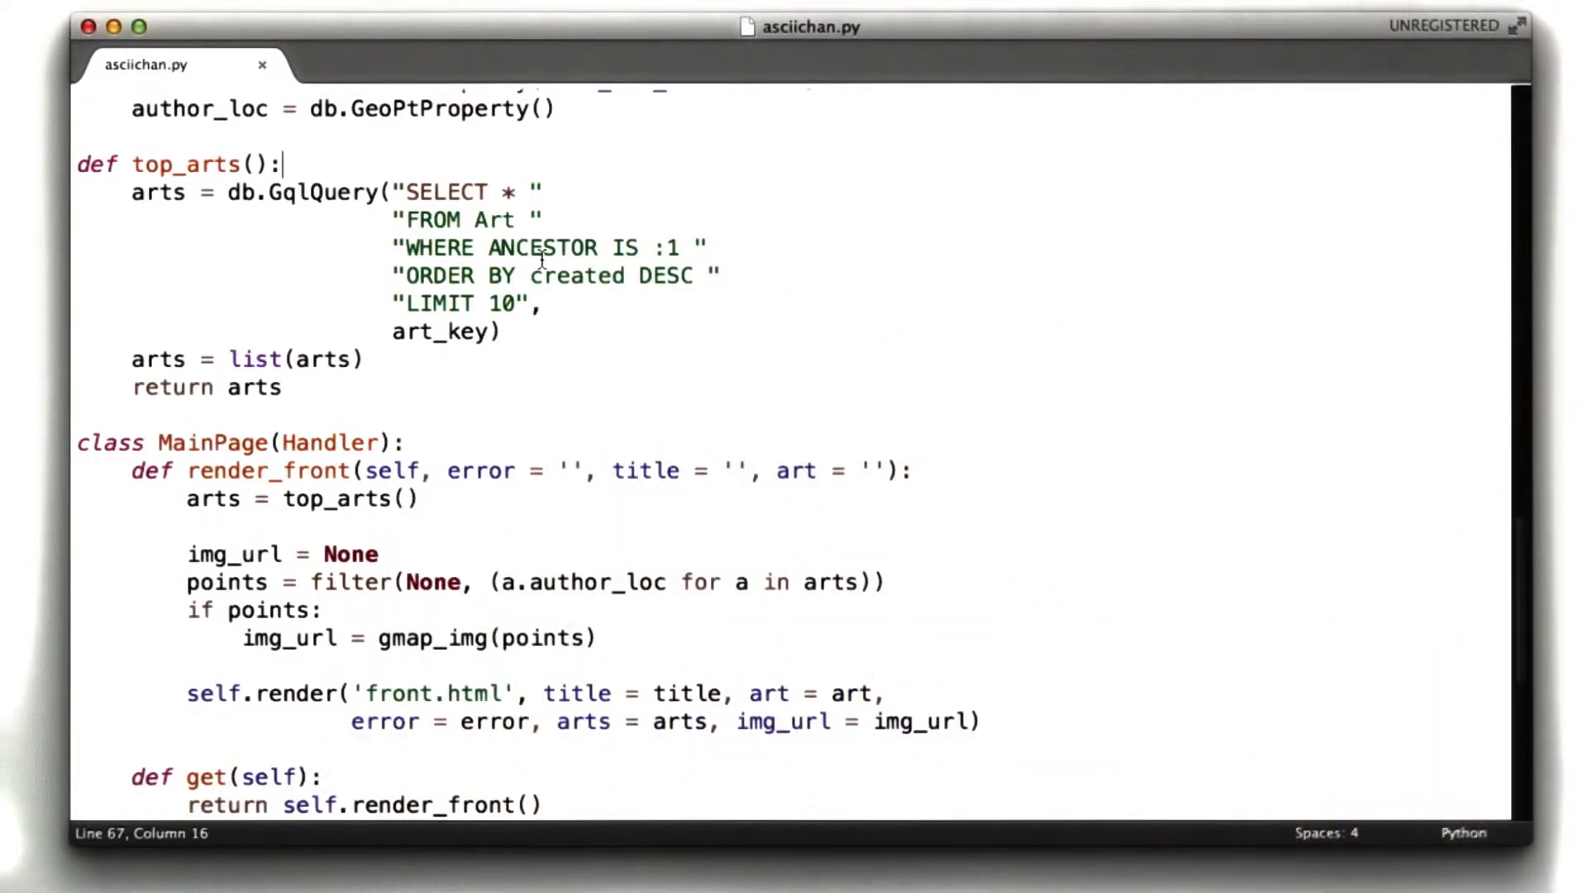
# Add logging.error("DB QUERY") at the start of top_arts() and save asciichan.py
pyautogui.write('logging.erro')
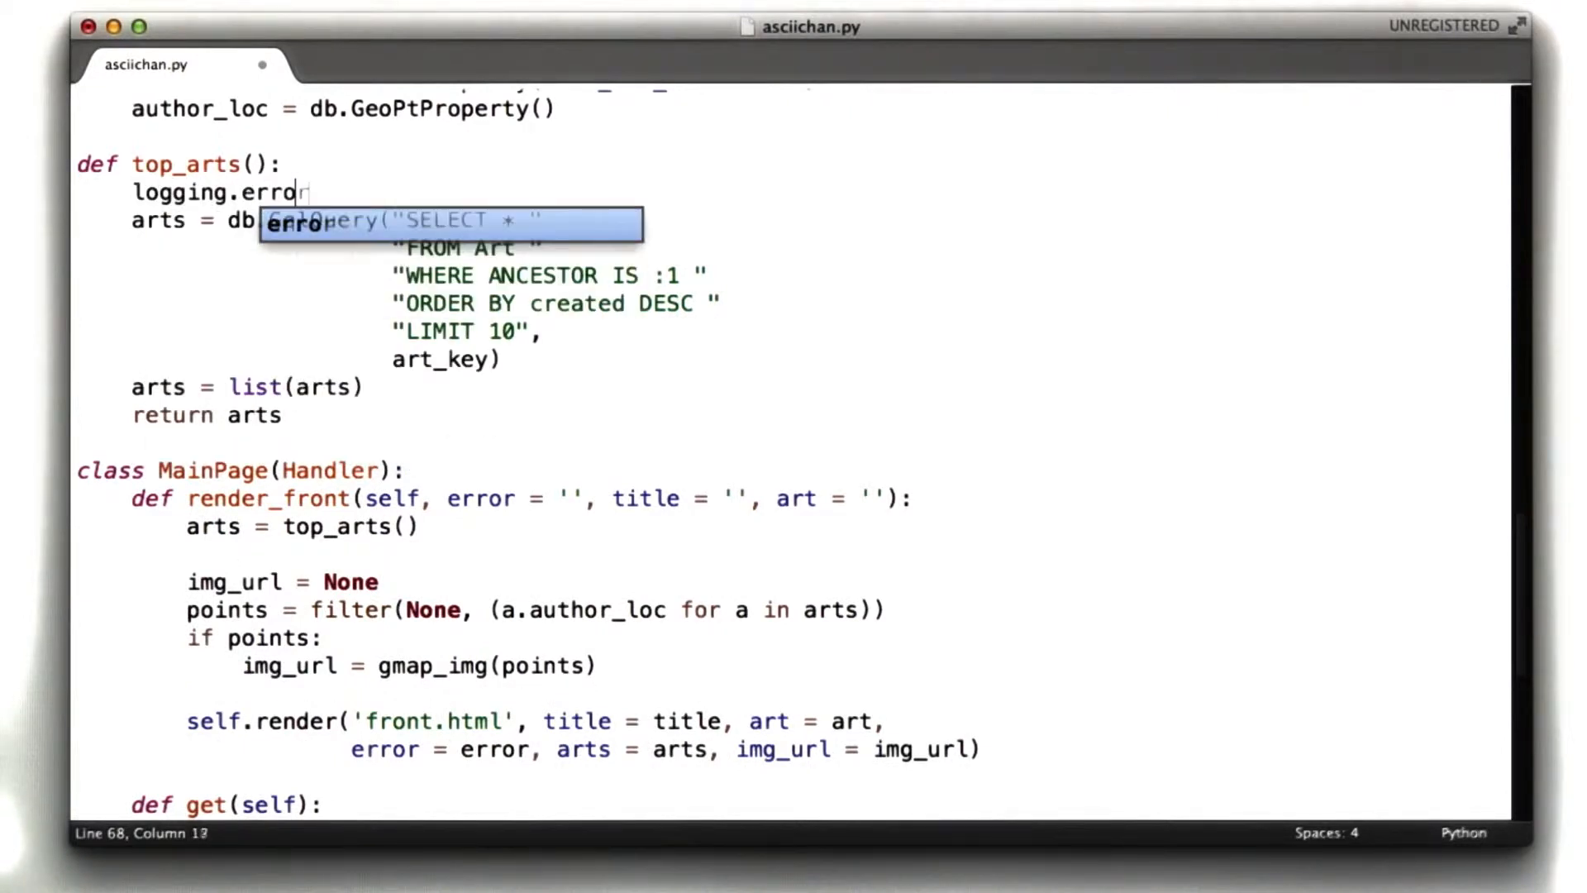
pyautogui.write('("")')
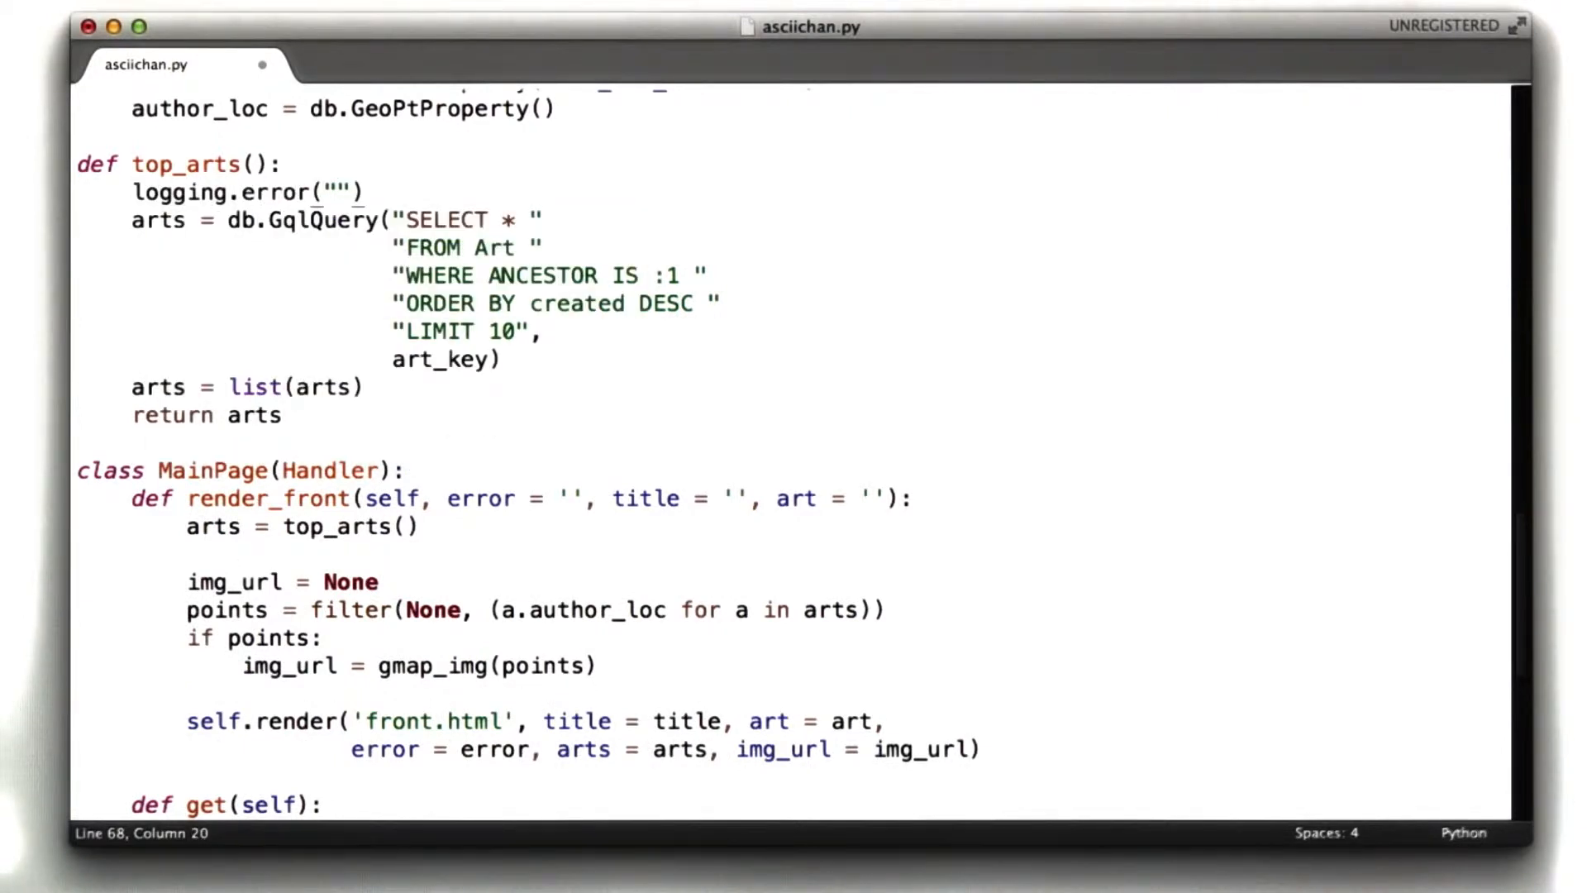
pyautogui.write('DB QUERY')
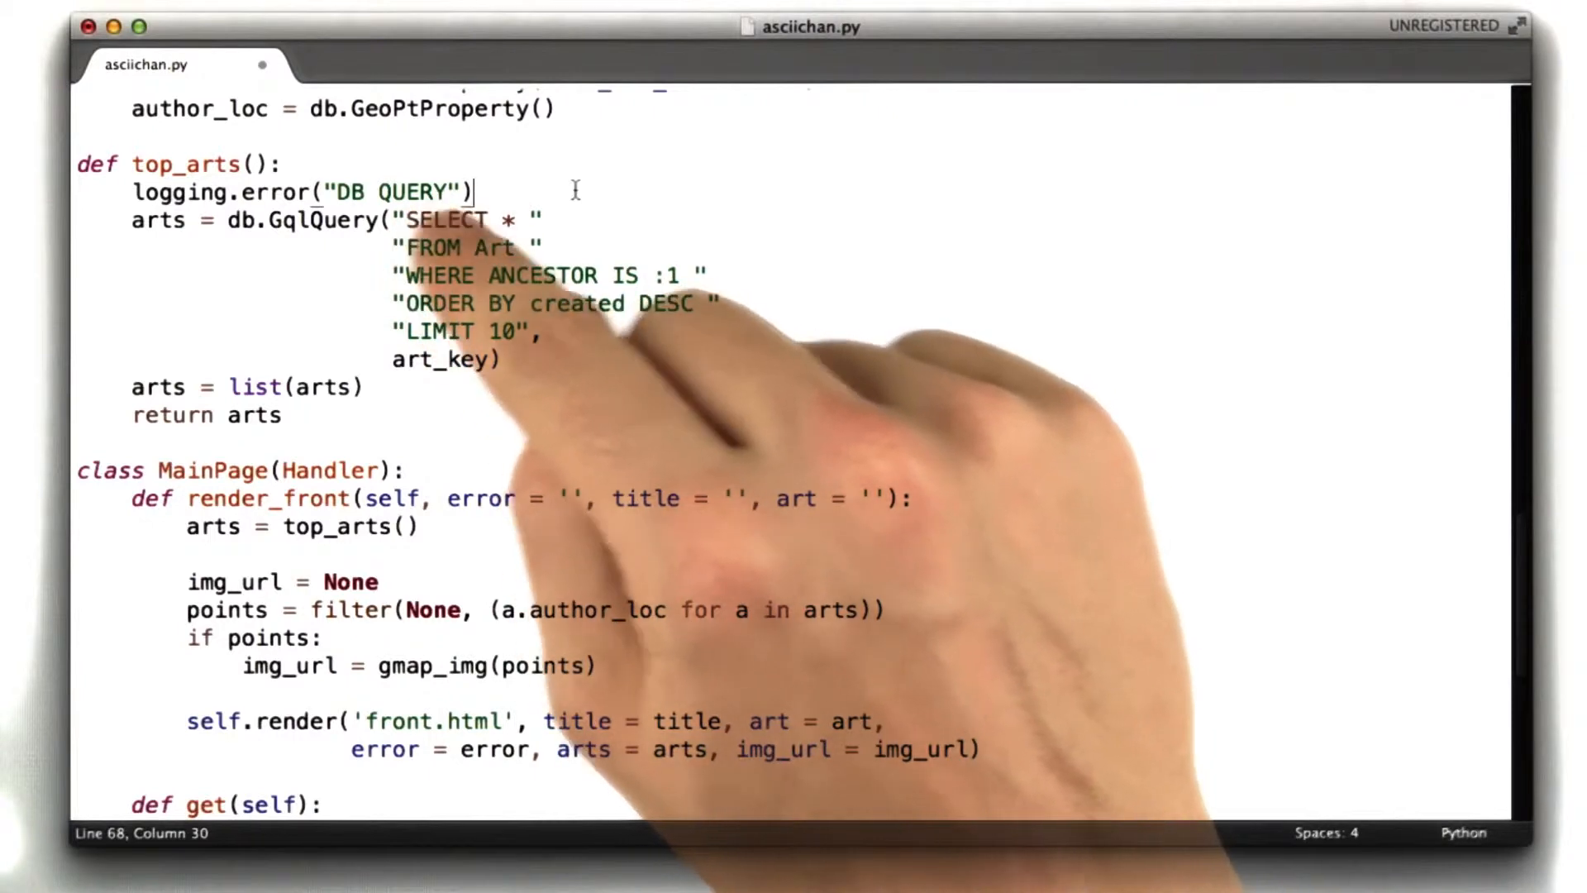
pyautogui.press('cmd+s')
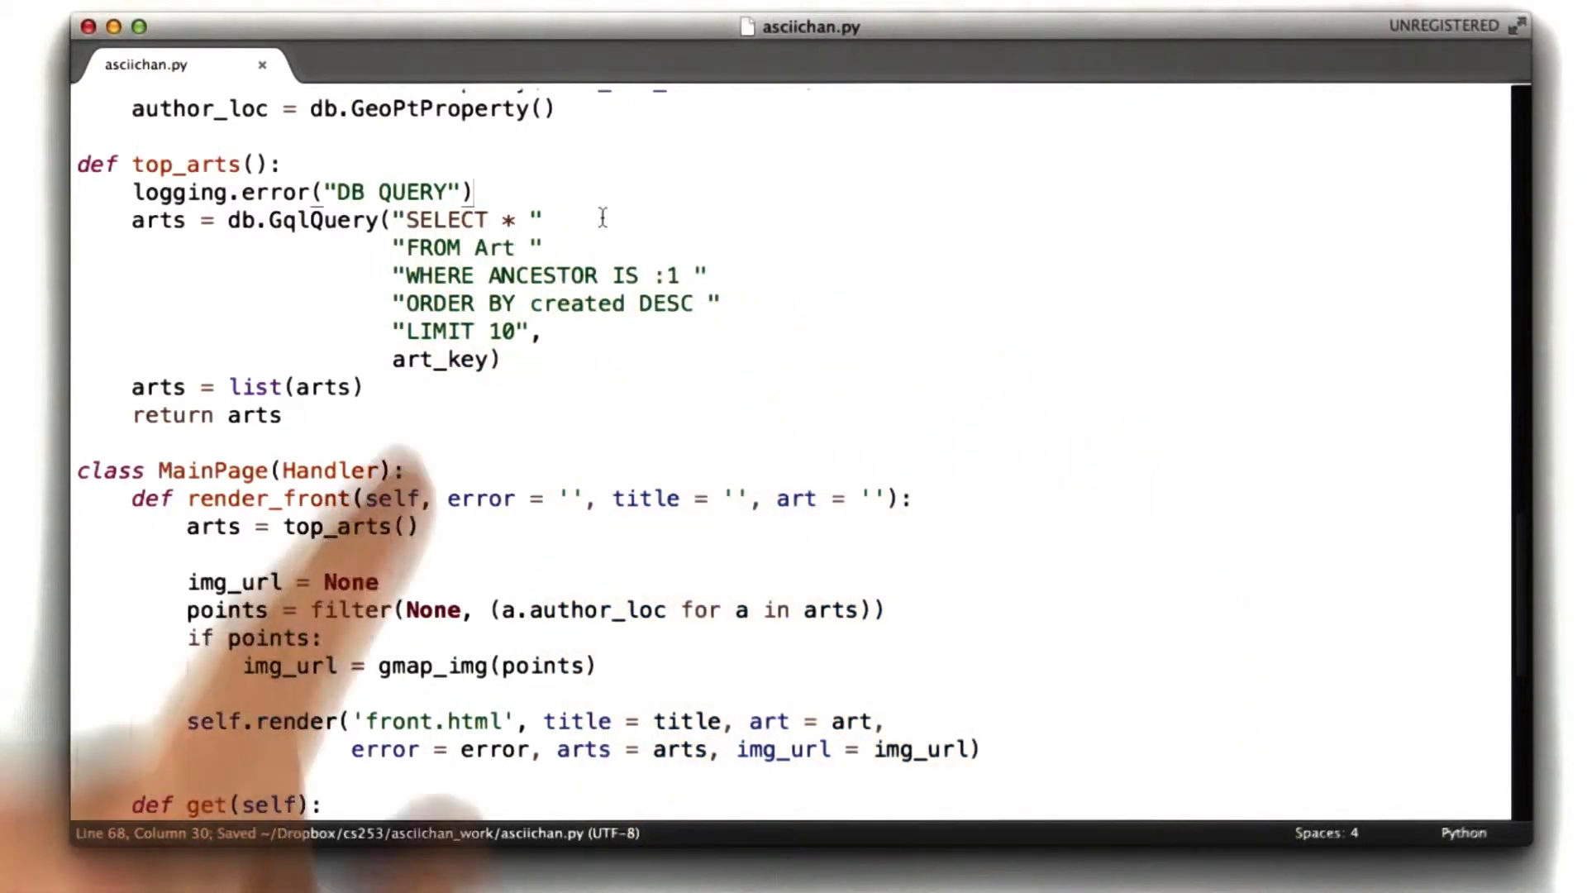
# Select the word logging and scroll to the imports to confirm logging is imported
pyautogui.doubleClick(180, 193)
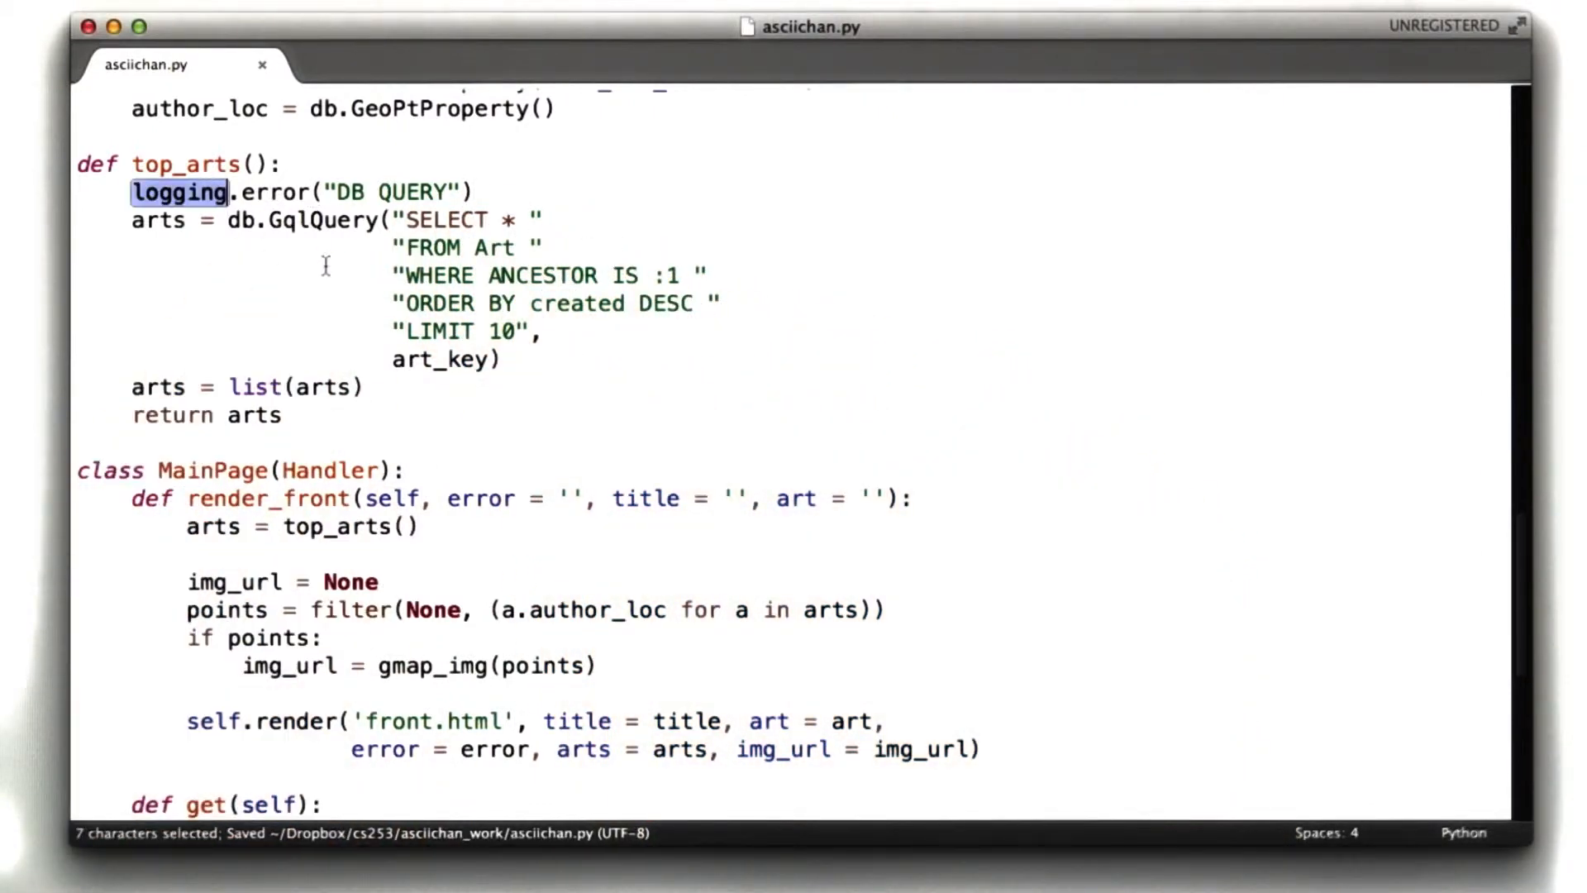
pyautogui.scroll(3)
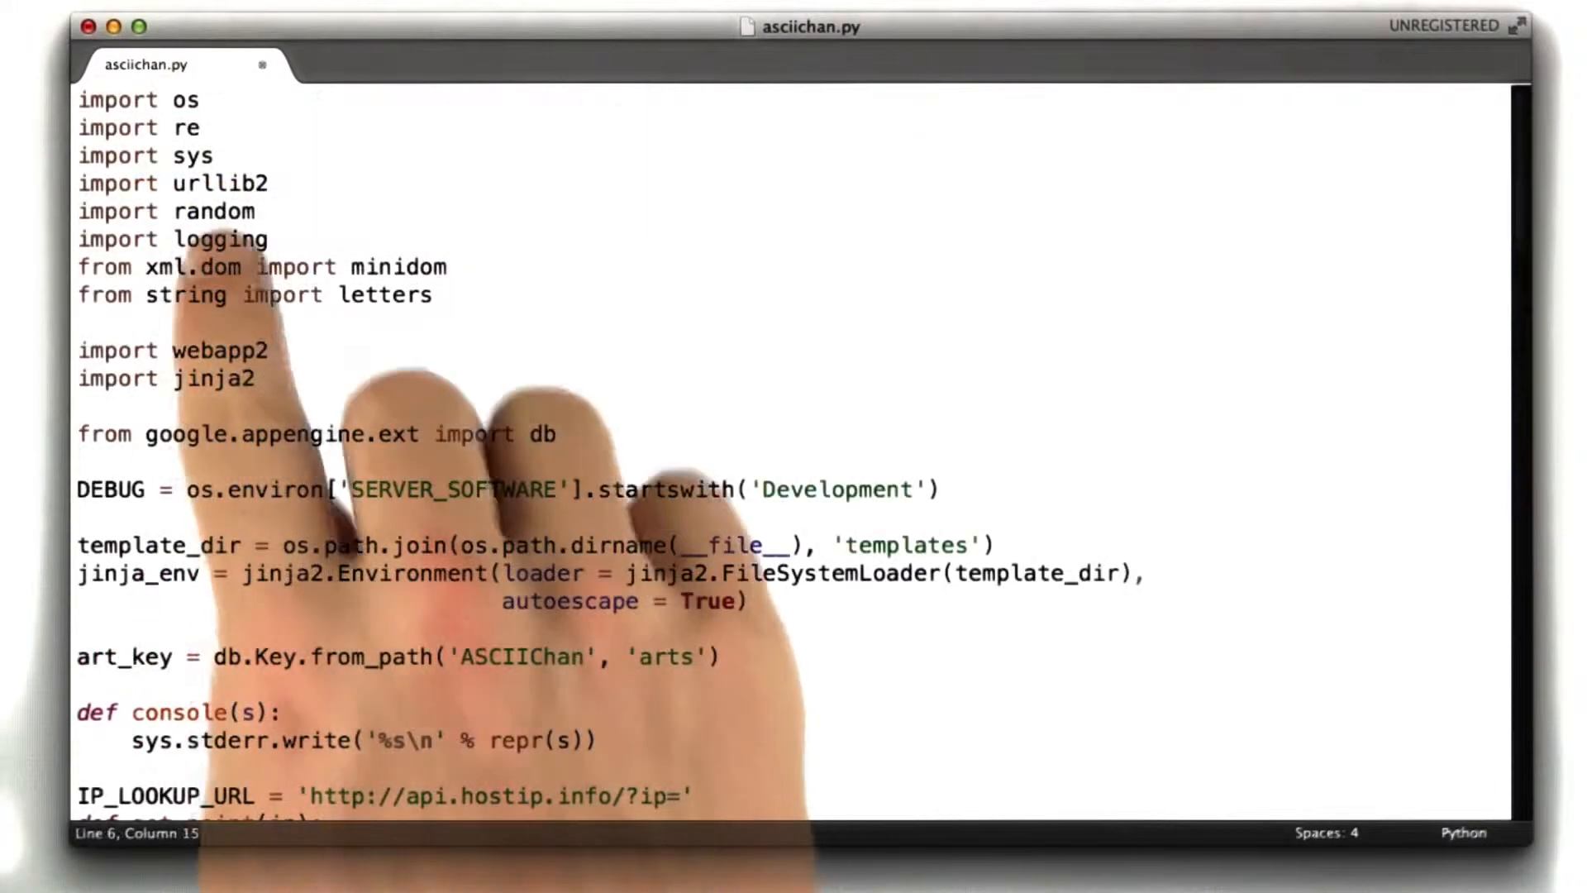
pyautogui.scroll(-3)
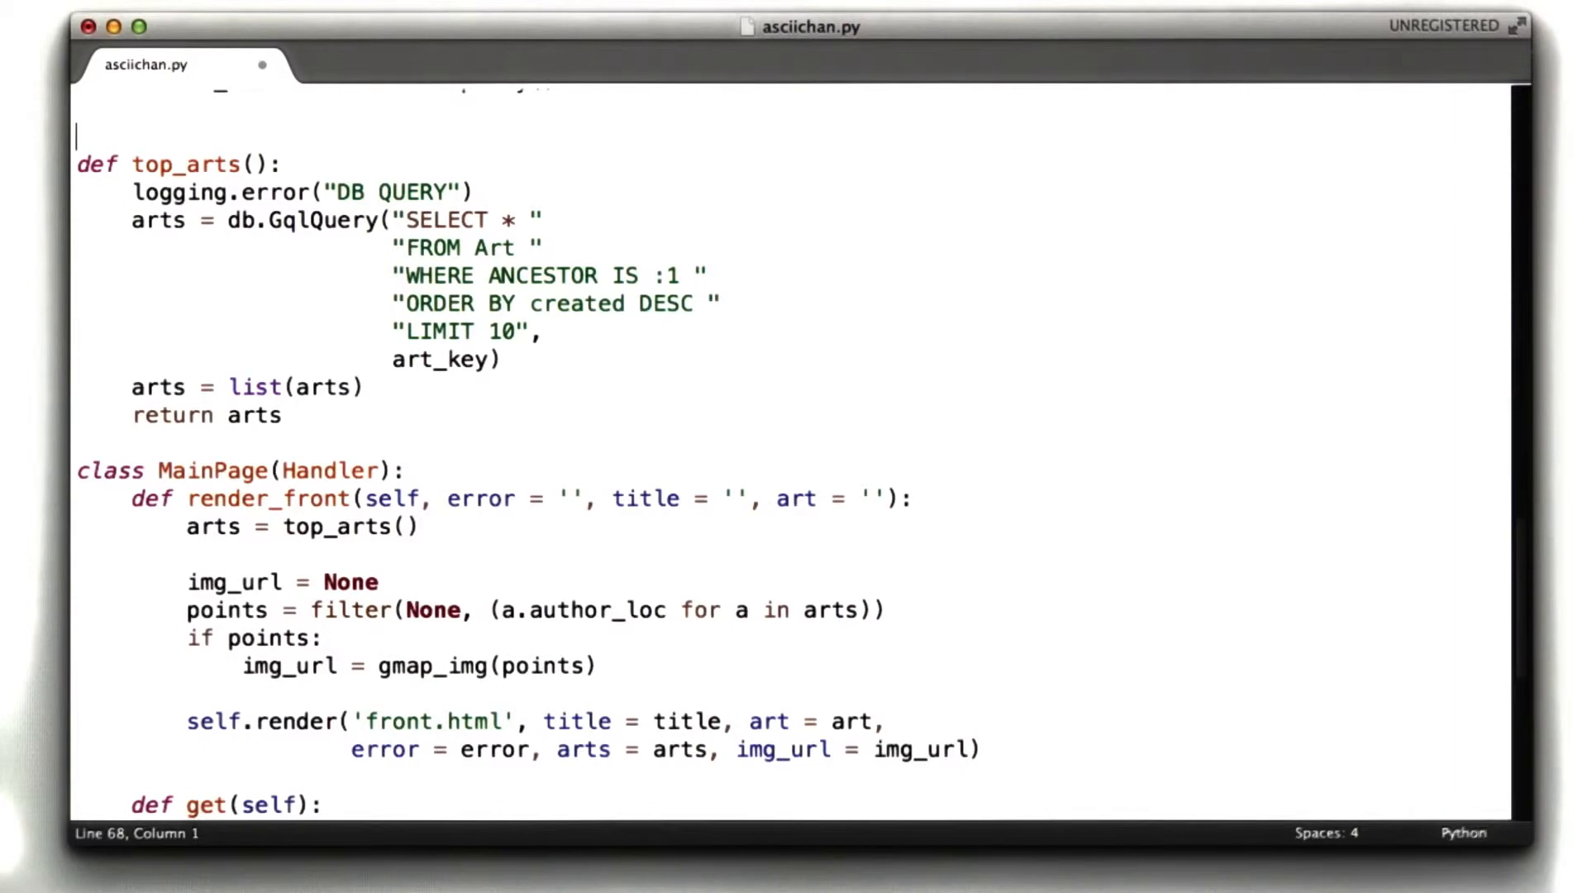
# Add CACHE = {}, key = 'top', an if key in CACHE check, and CACHE[key] = arts
pyautogui.write('CACHE = {}')
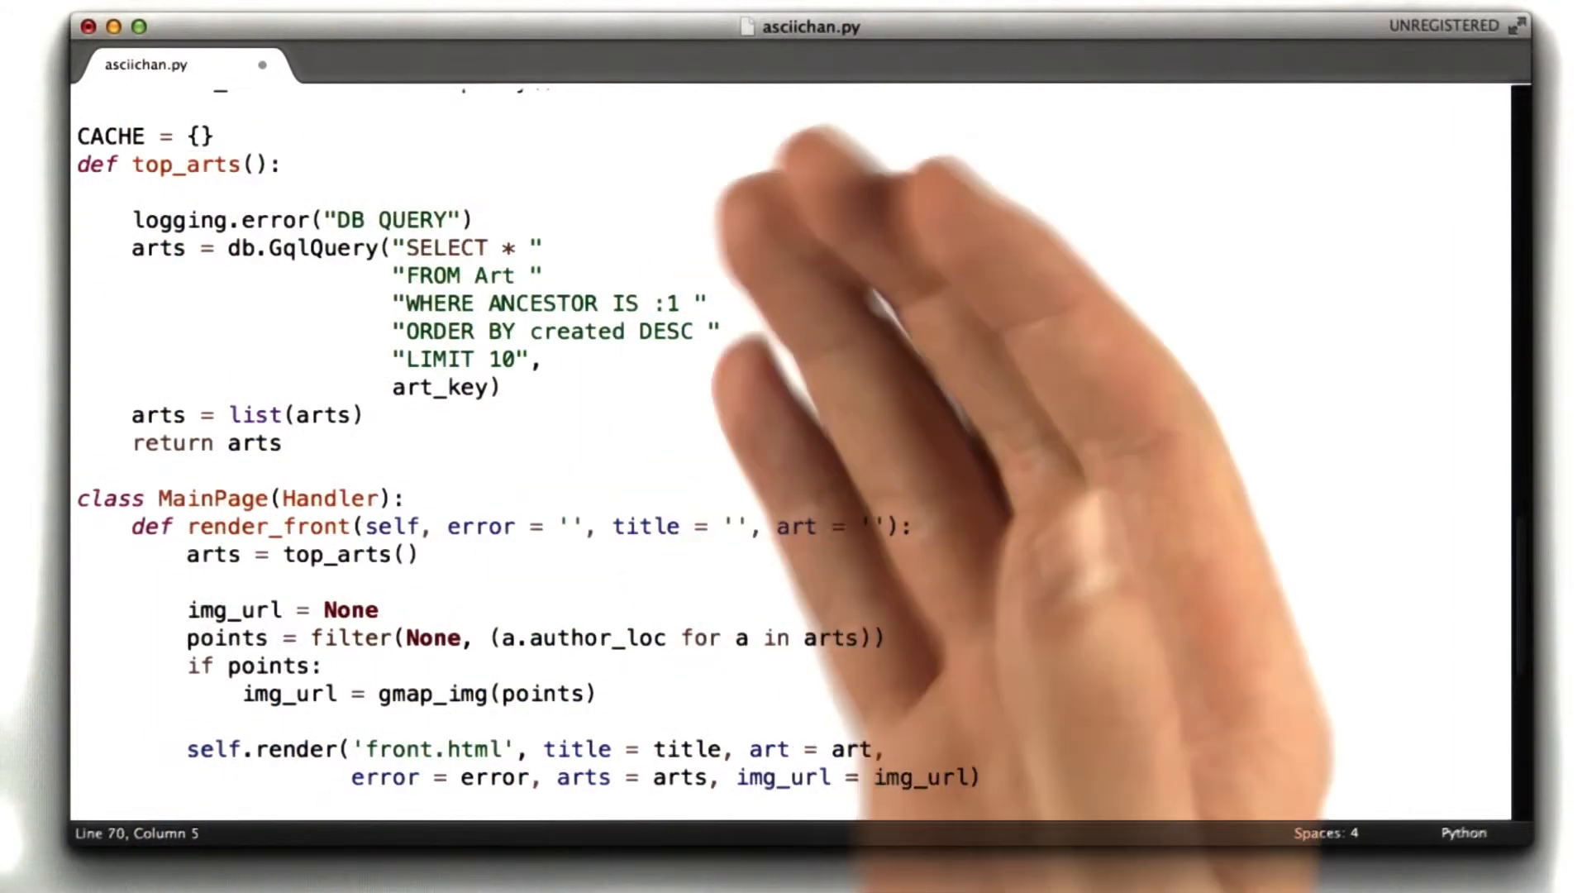
pyautogui.write("key = 'top'")
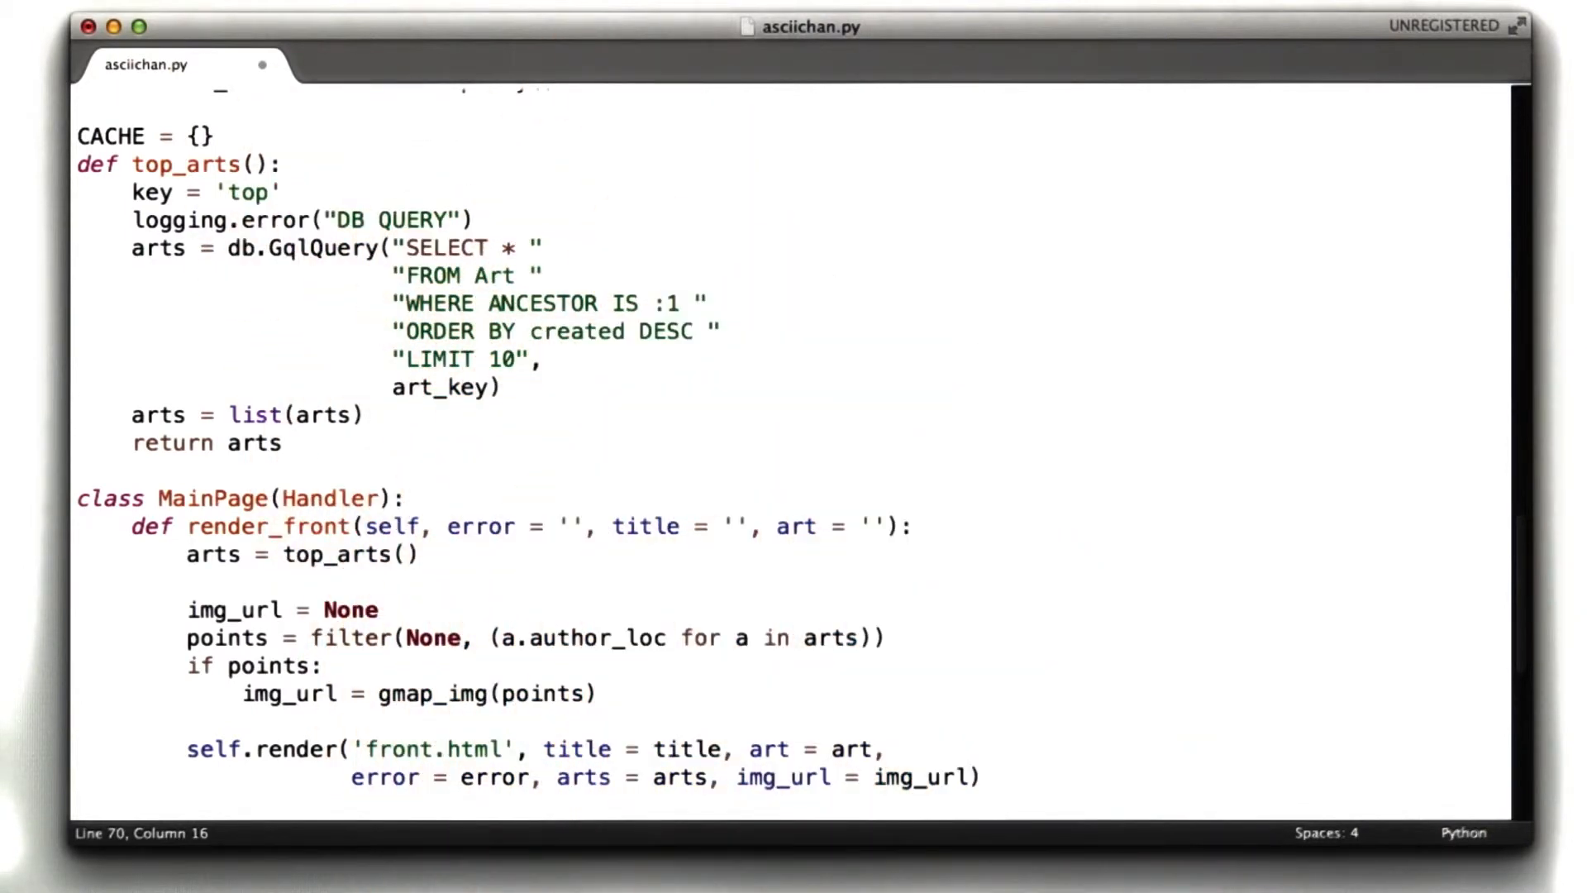
pyautogui.write('if key in CACHE:')
pyautogui.write('arts =')
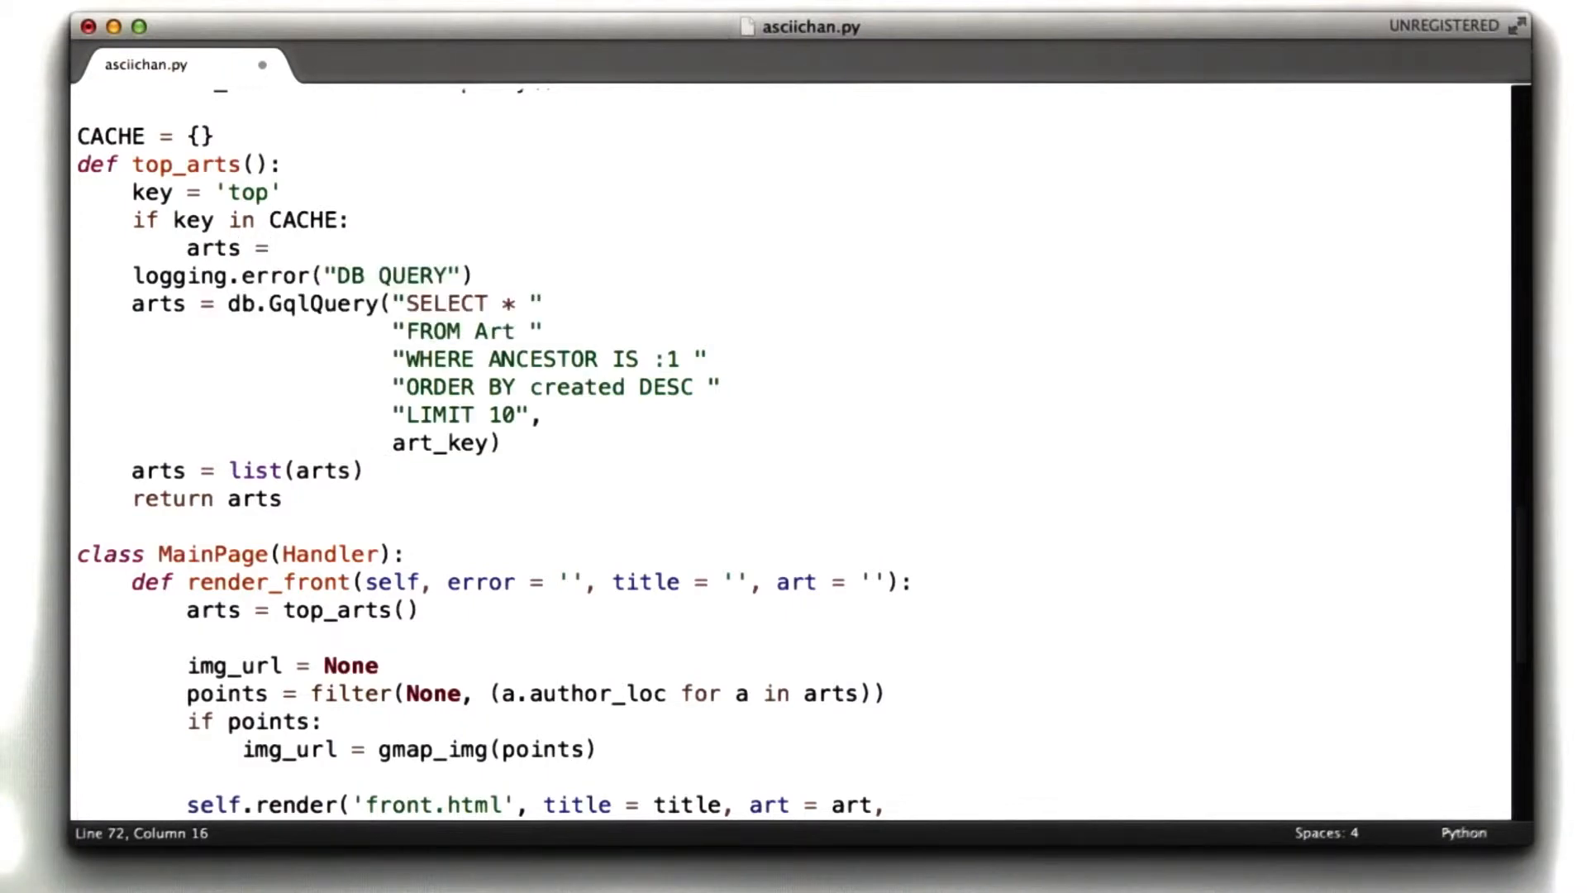
pyautogui.write('CACHE[key')
pyautogui.write('else:')
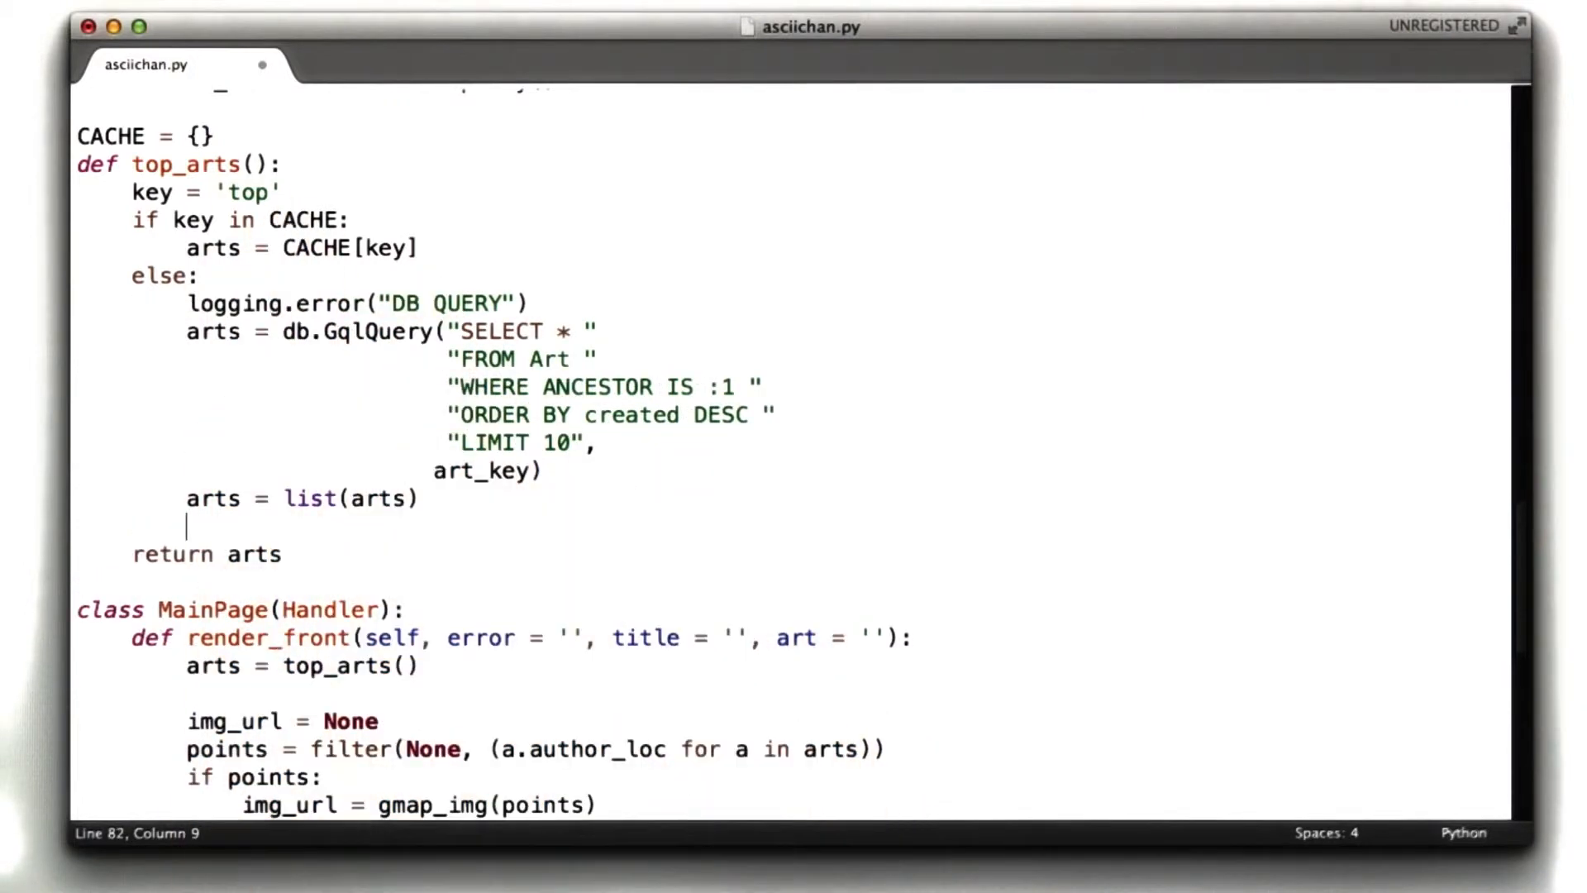
pyautogui.write('CACHE[key] =')
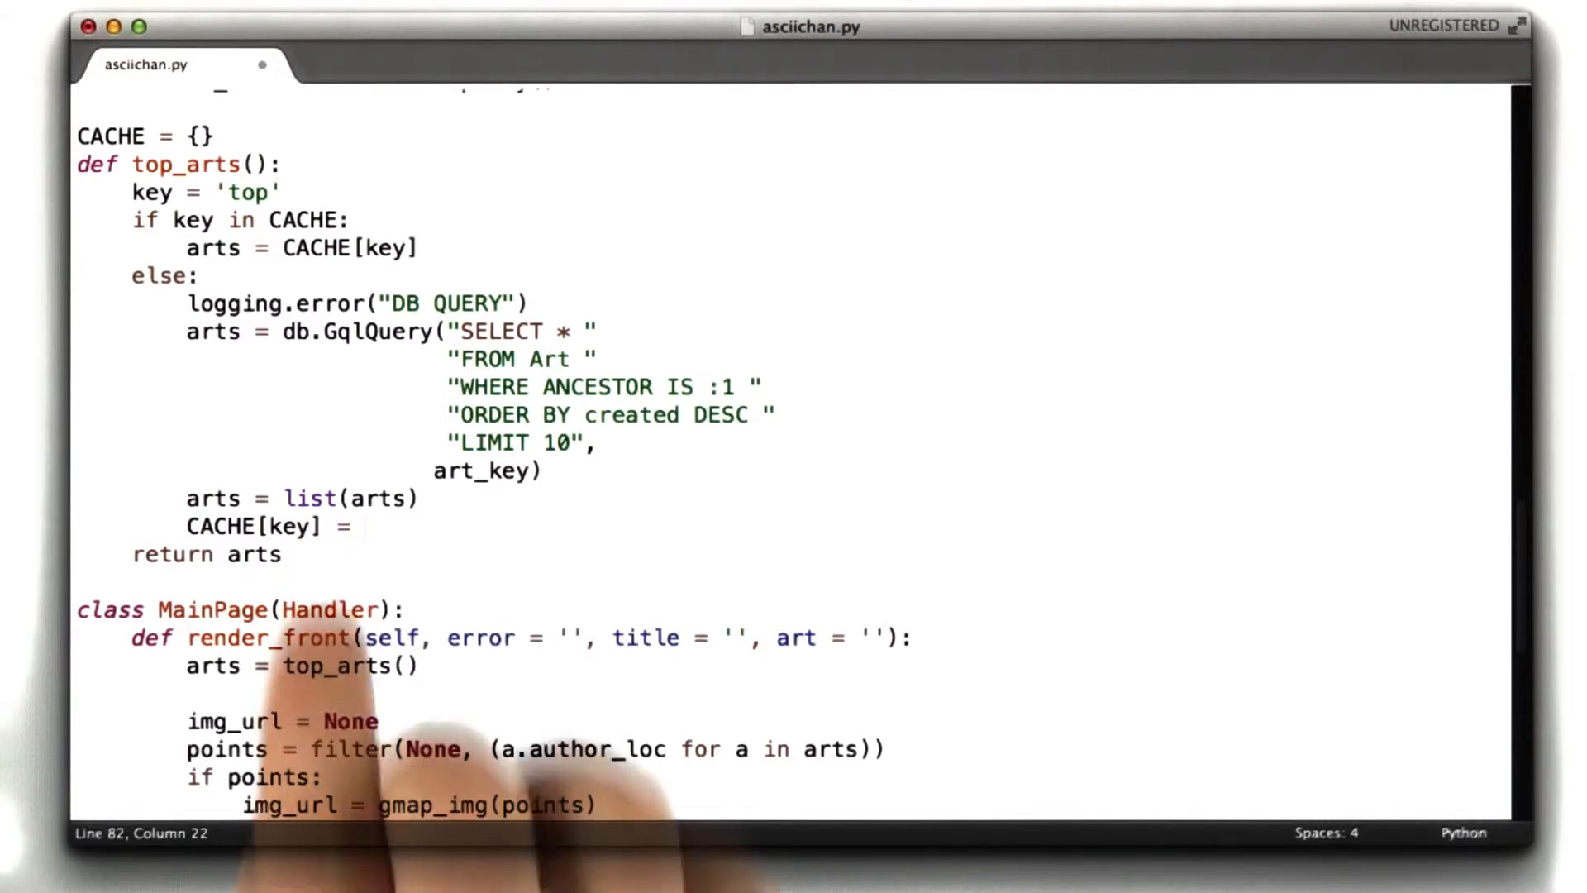
pyautogui.write('arts')
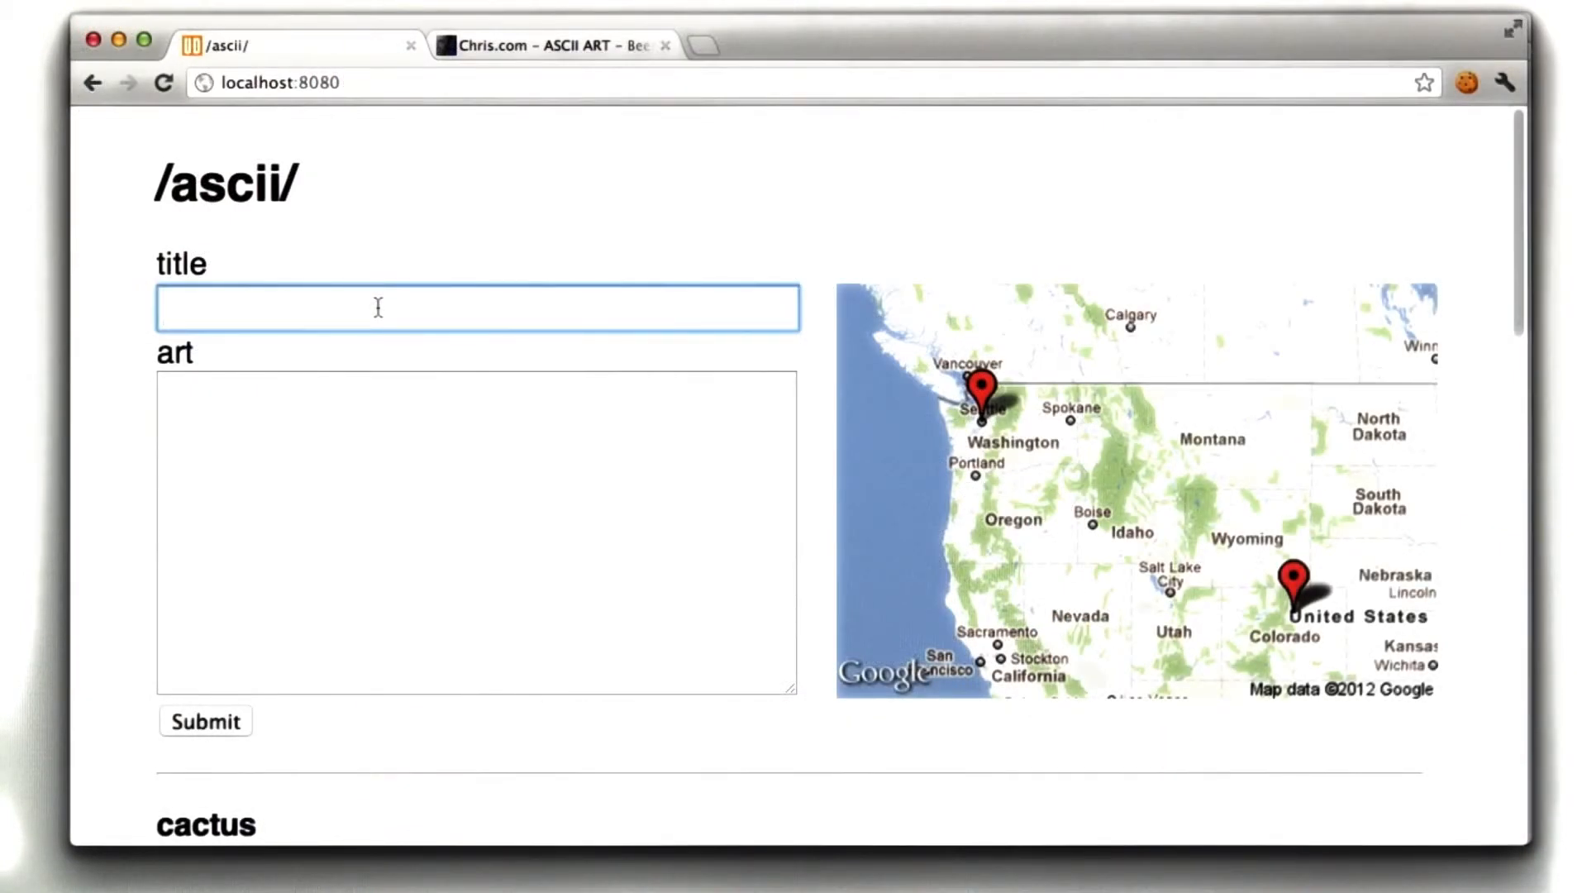
# Submit a 'beer' art piece, then scroll the front-page list down and back up
pyautogui.write('beer')
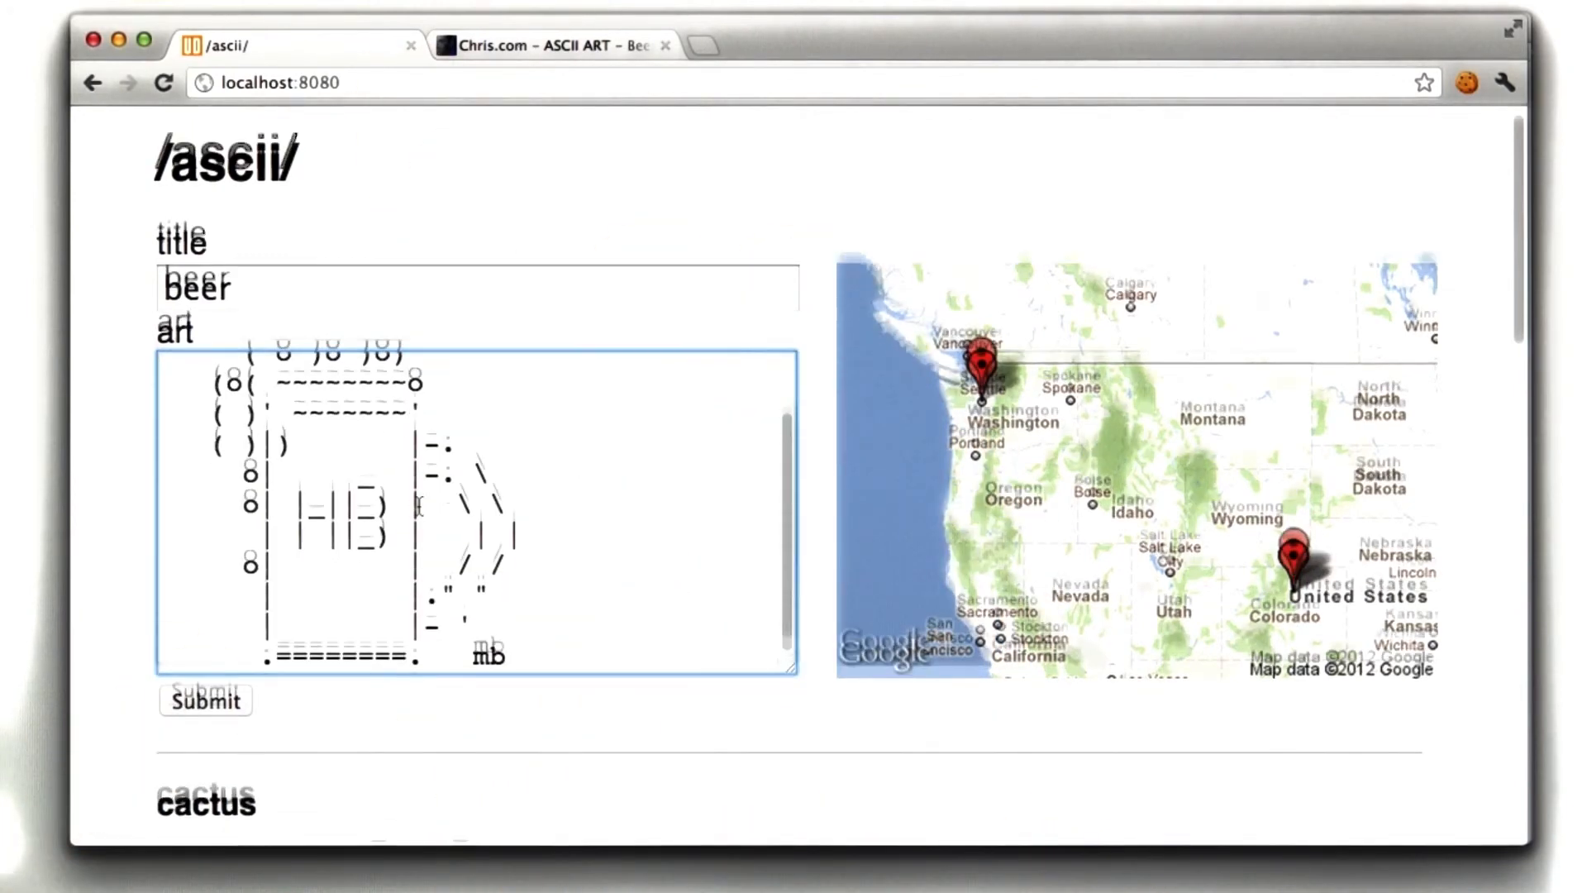
pyautogui.scroll(-3)
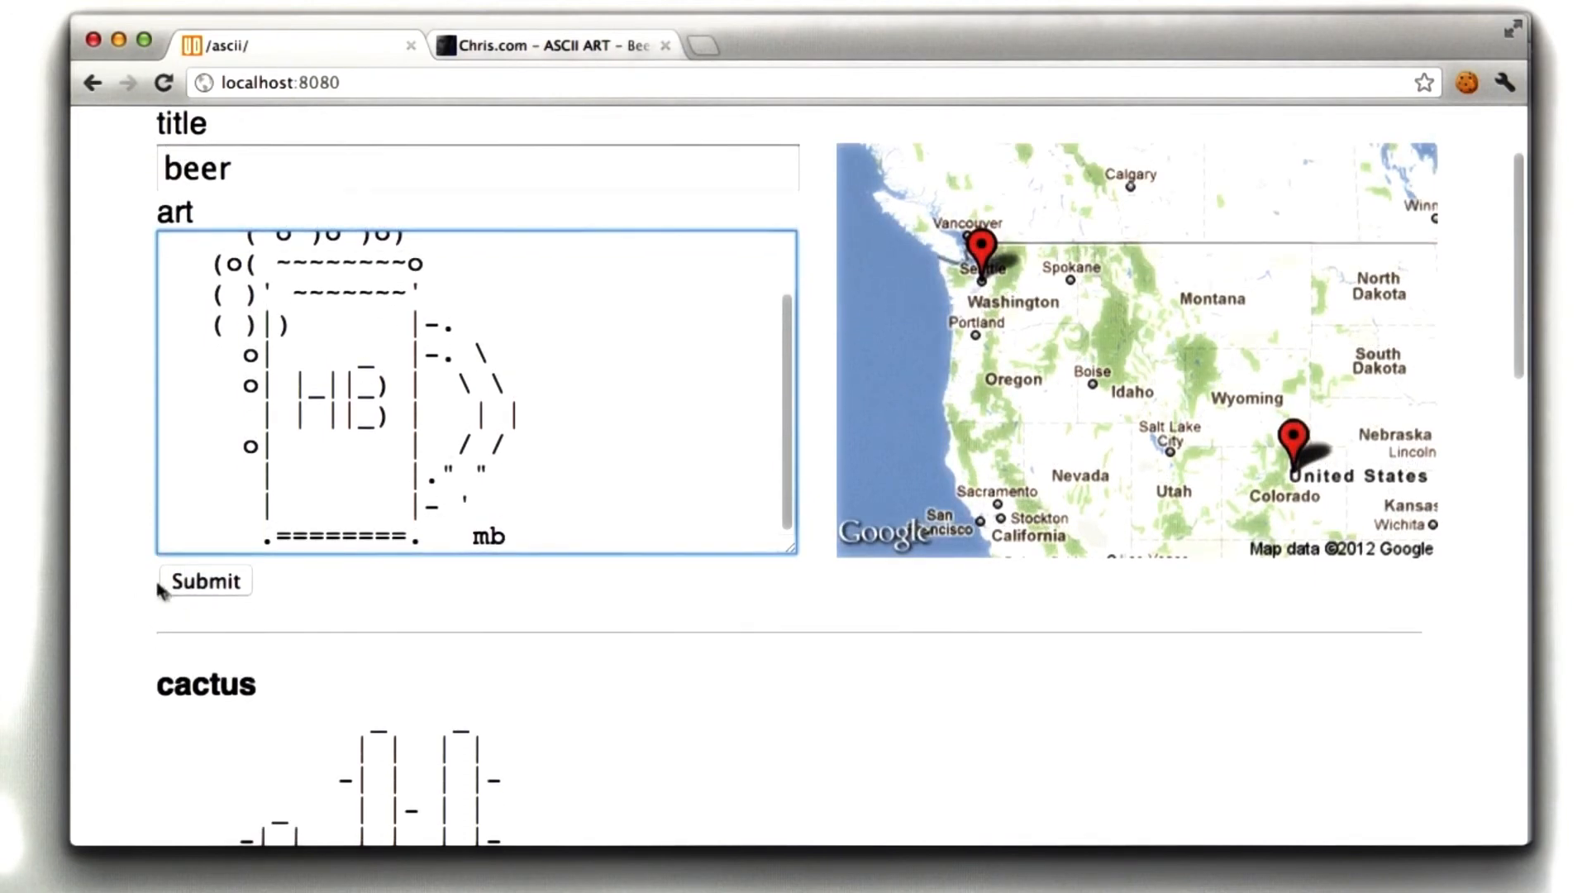
pyautogui.scroll(-3)
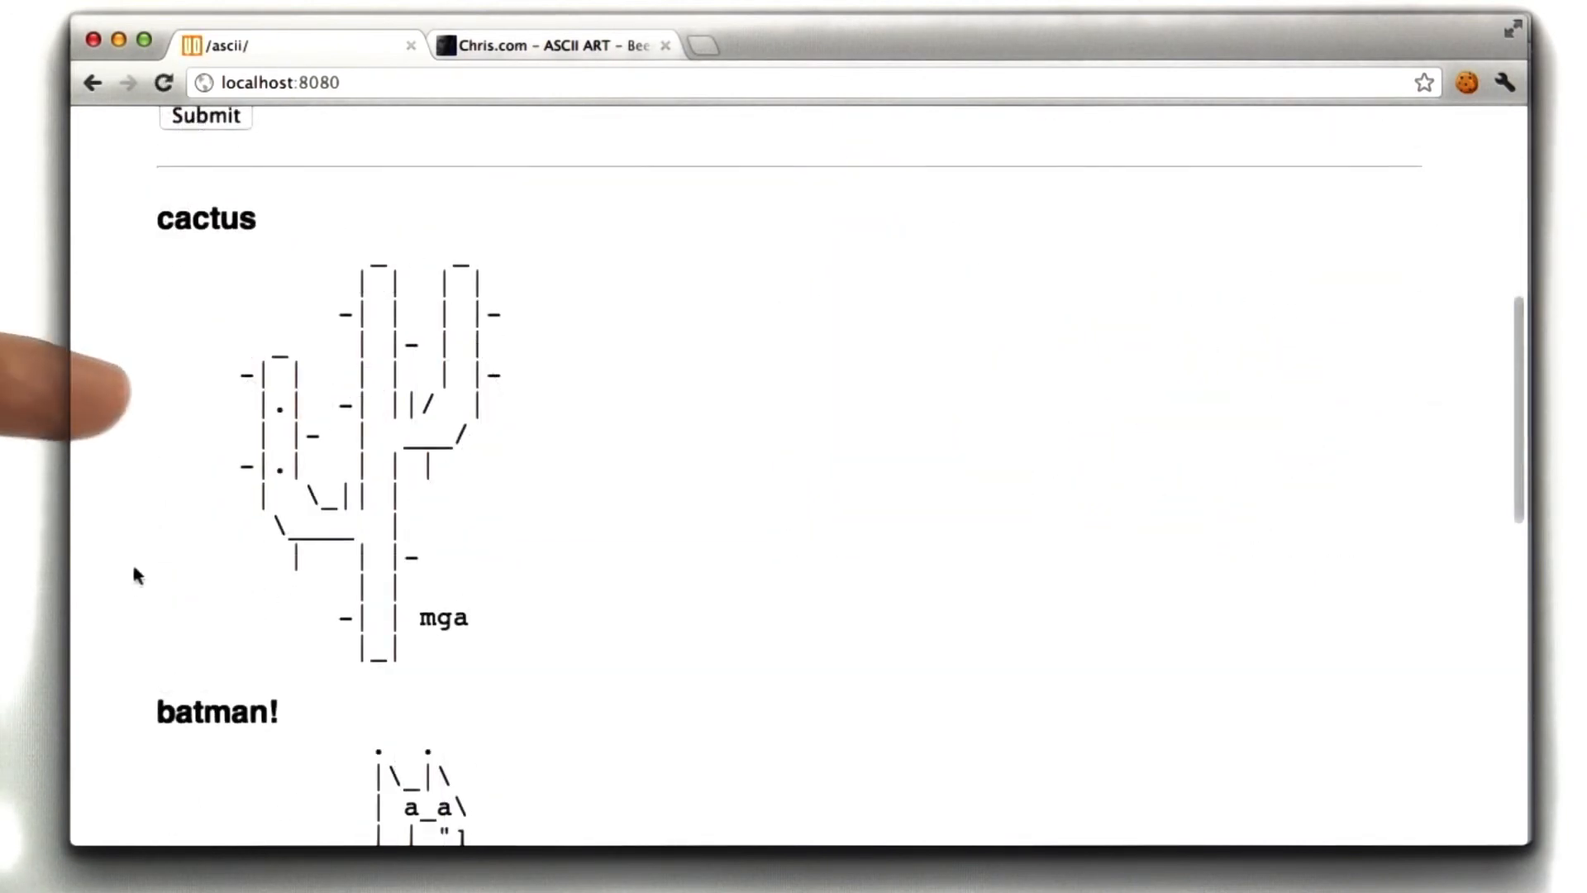
pyautogui.scroll(-3)
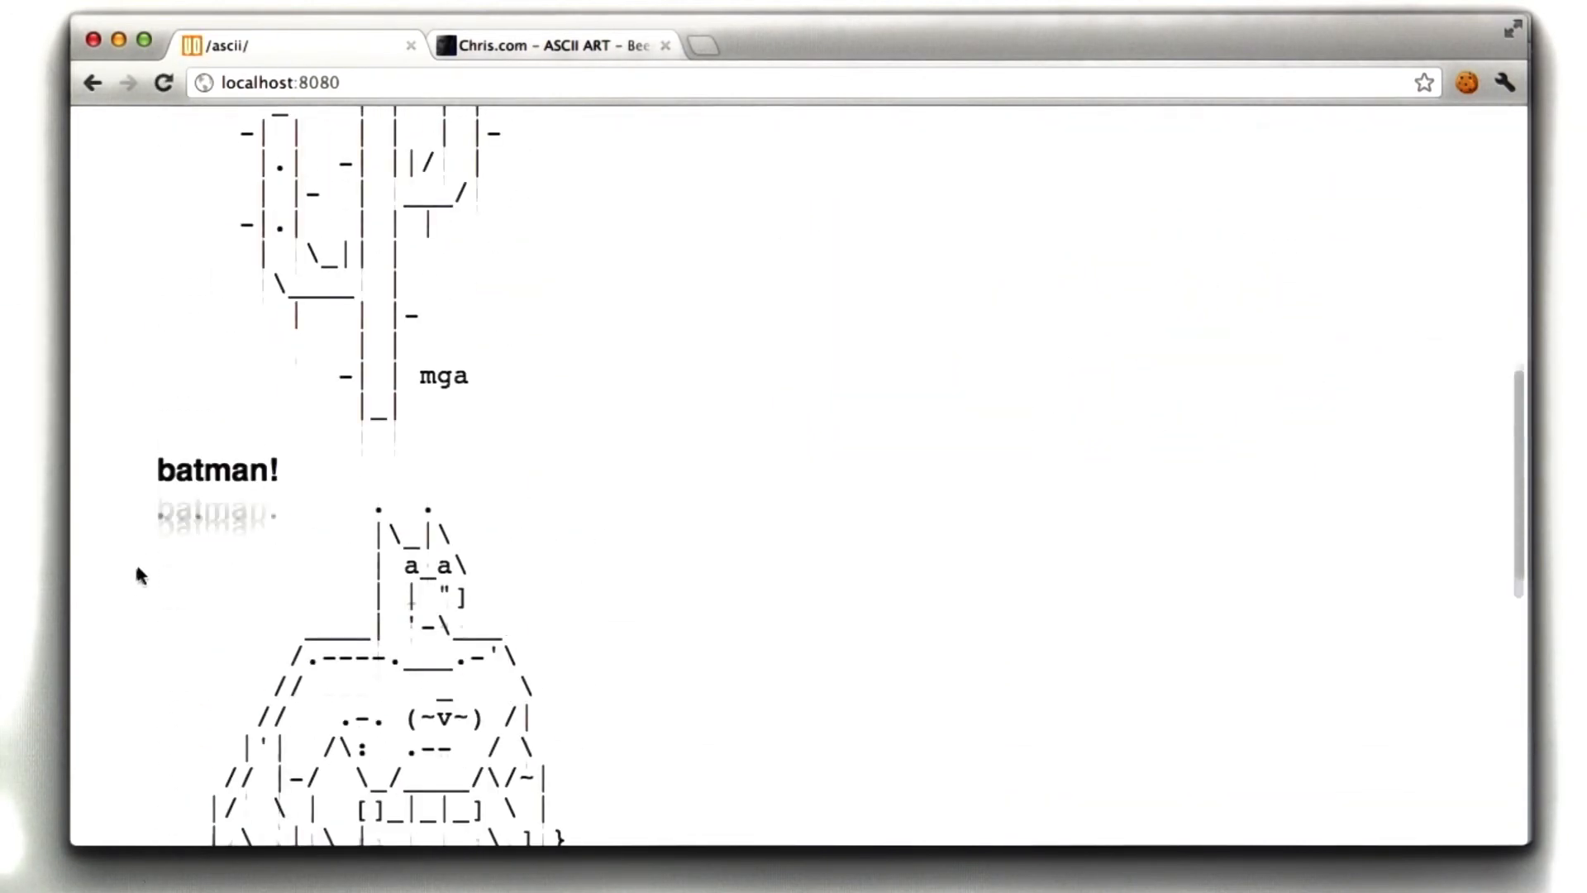
pyautogui.scroll(3)
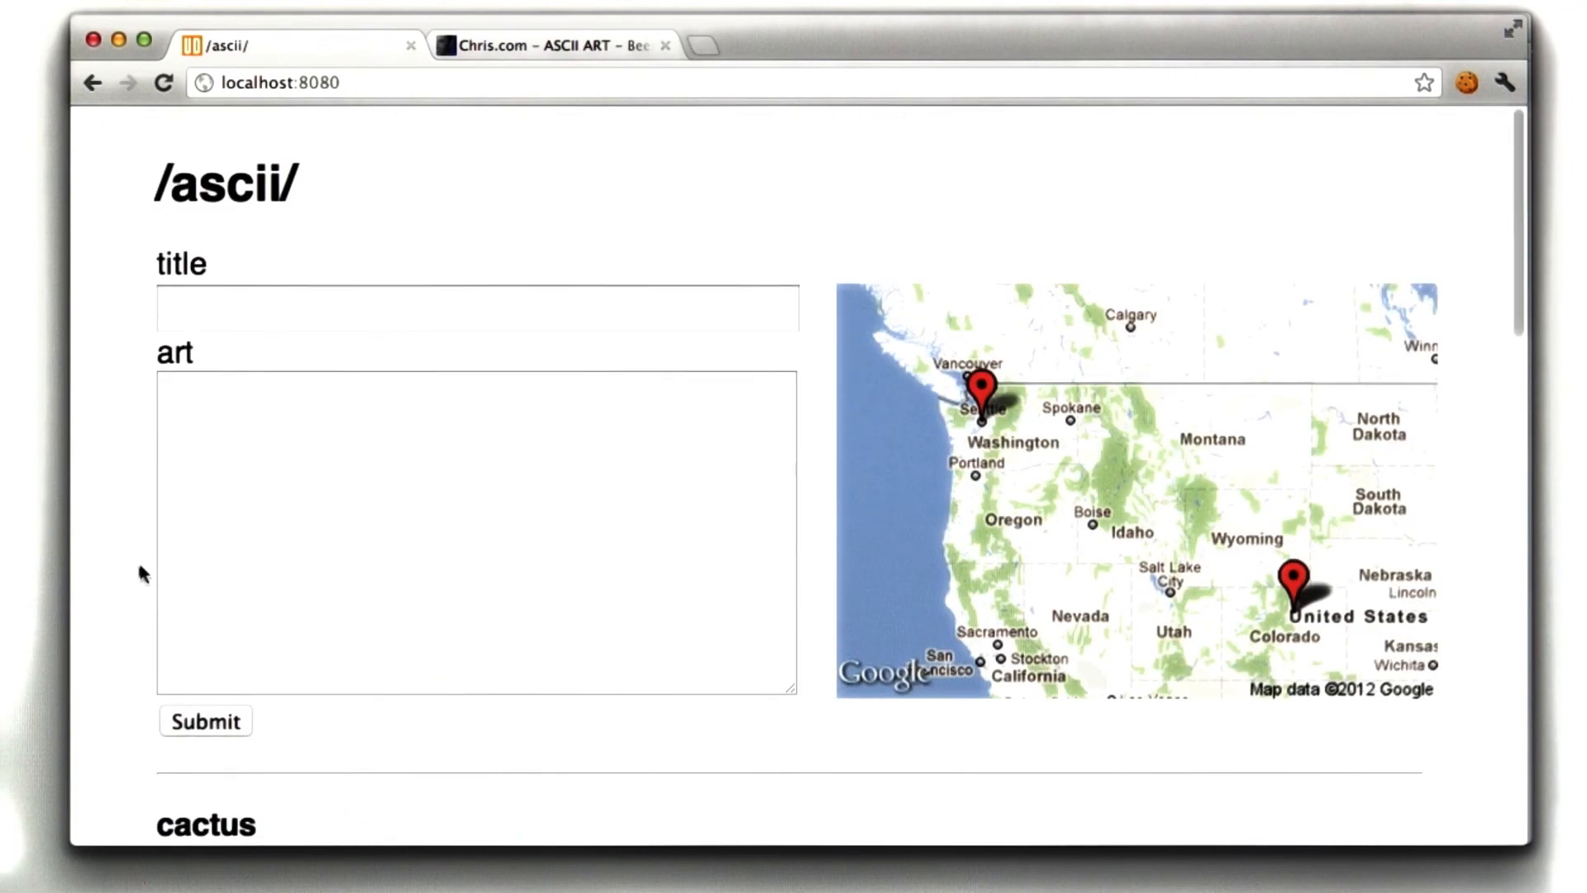